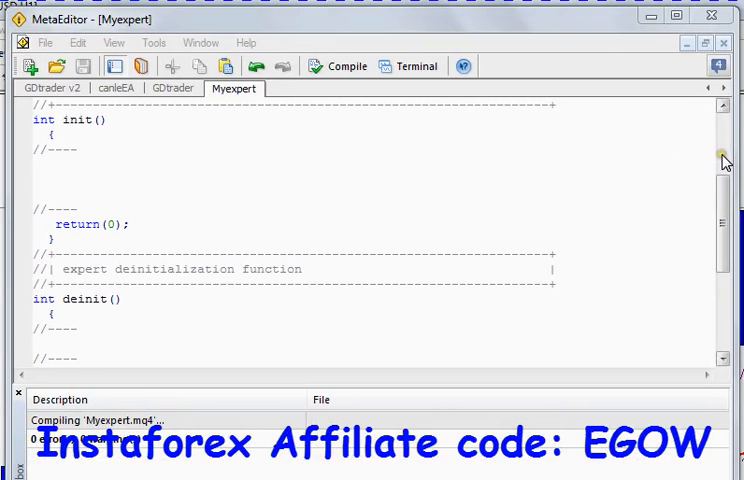
Step: Start a single // comment line under the #property link line in Myexpert
scroll(up, 3)
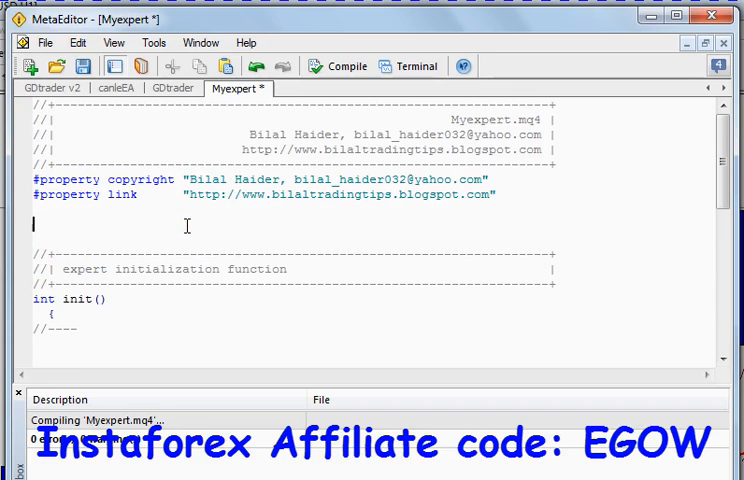
text(///)
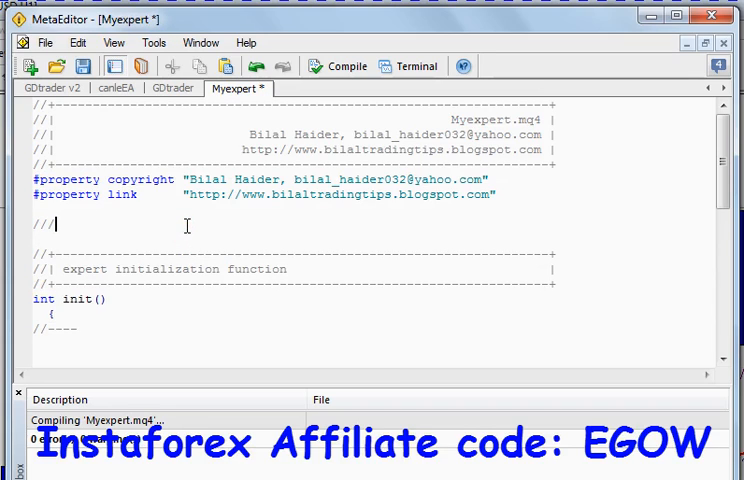
key(Backspace)
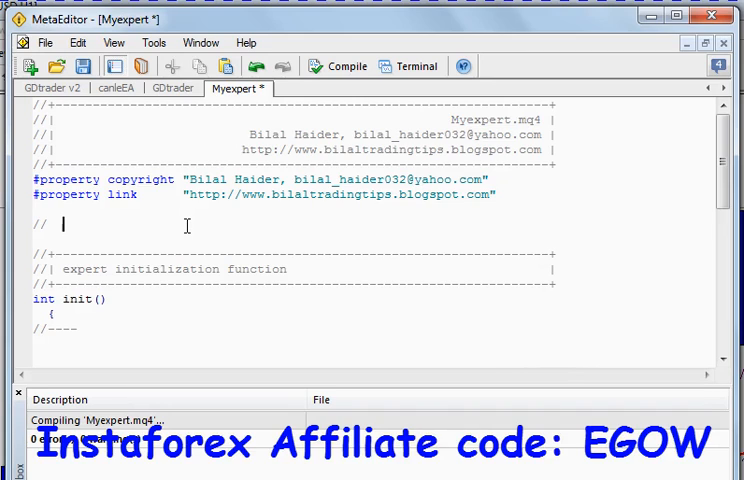
mouse_move(722, 160)
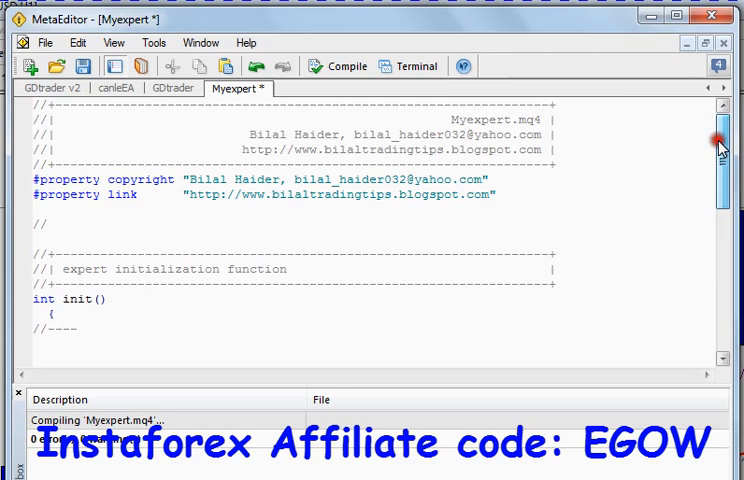
Step: Type 'int' on a new line after the start function at the file's end
scroll(down, 3)
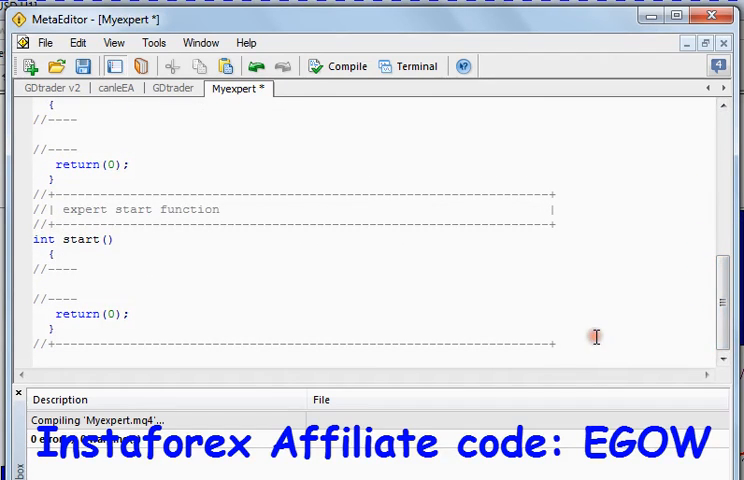
scroll(down, 3)
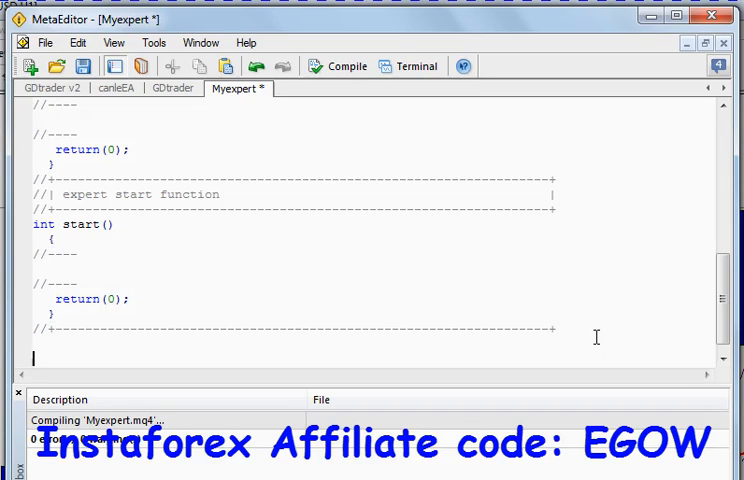
text(int)
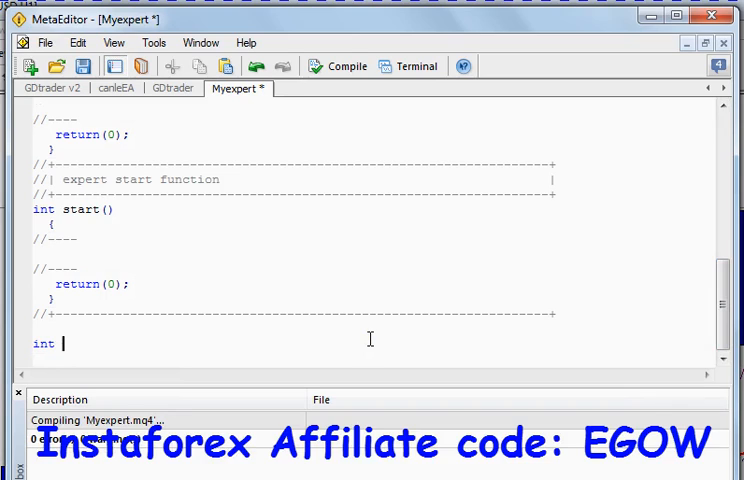
Step: Write 'int function(int x, int y)' with its braces on separate lines
text(fucnti)
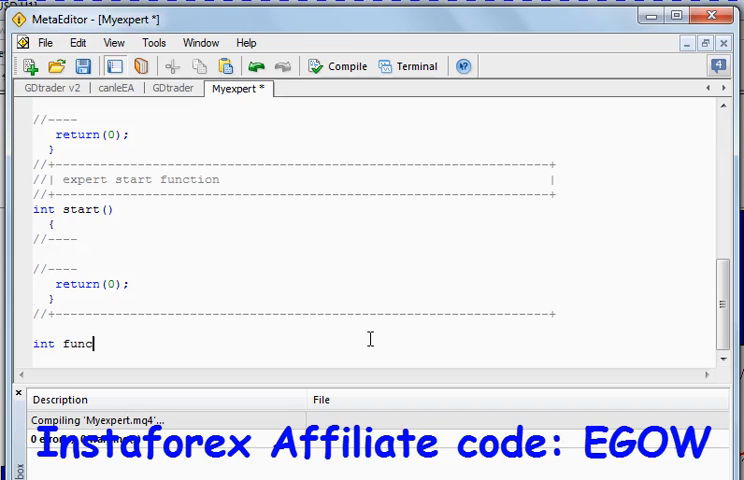
text(tion)
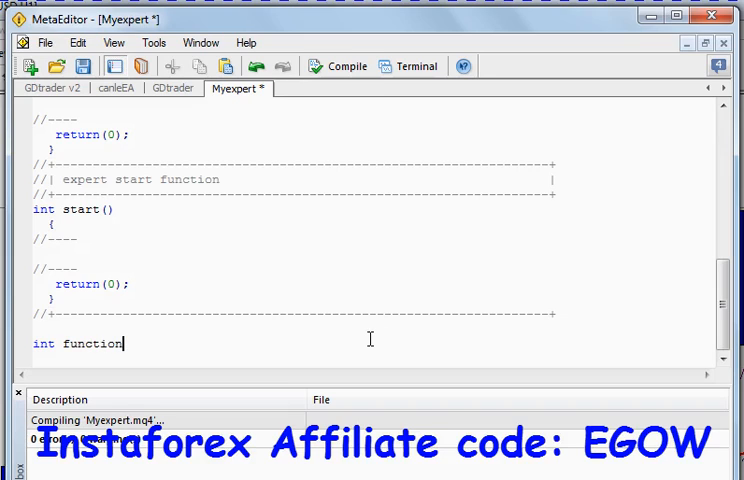
text(() {)
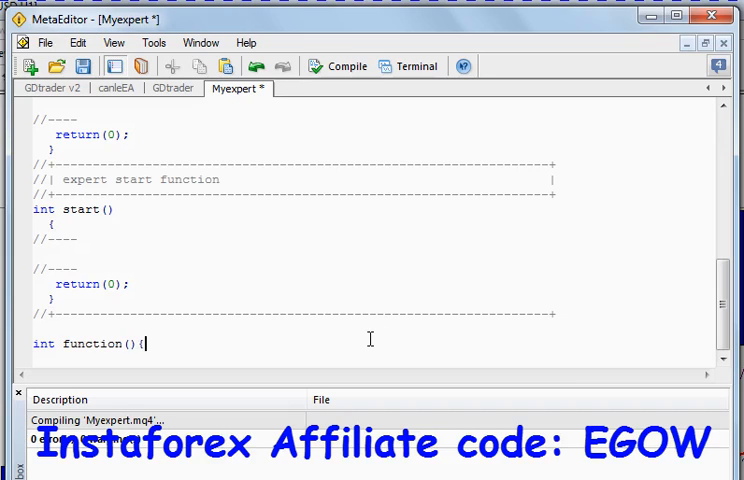
key(enter)
text(})
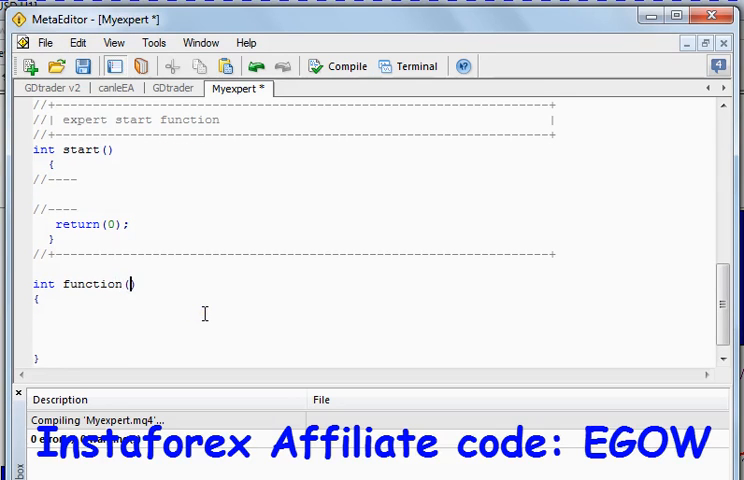
text(int x, int)
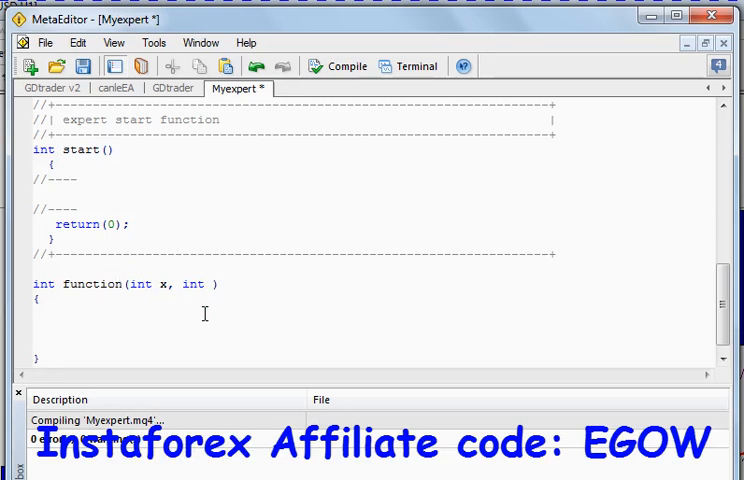
text(y)
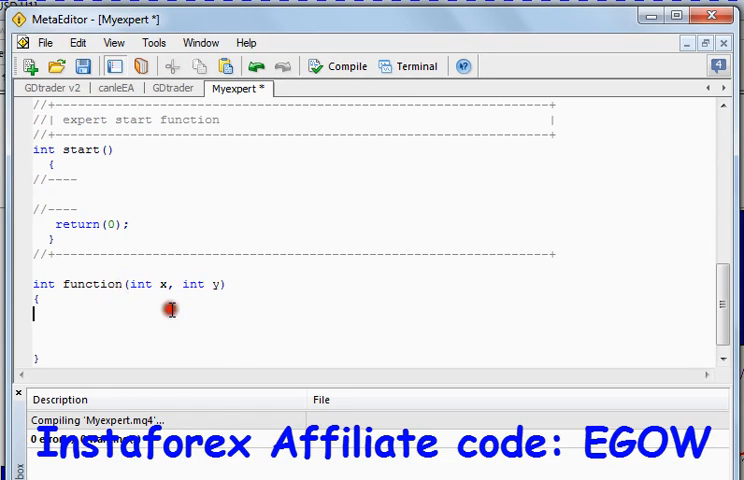
double_click(192, 285)
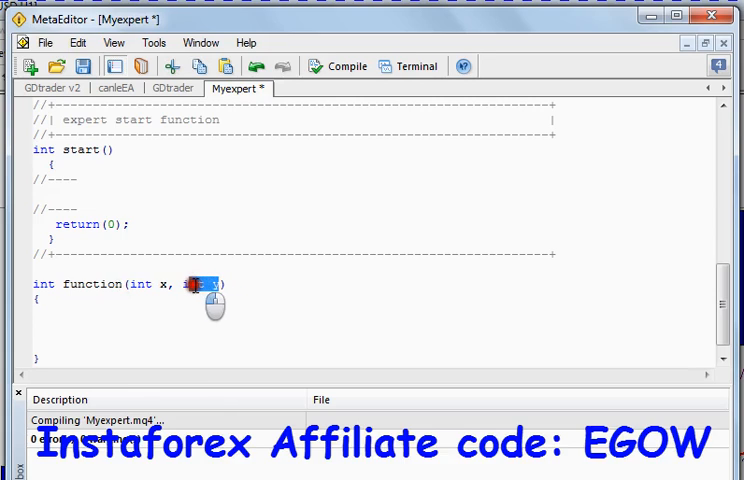
drag(205, 285, 130, 285)
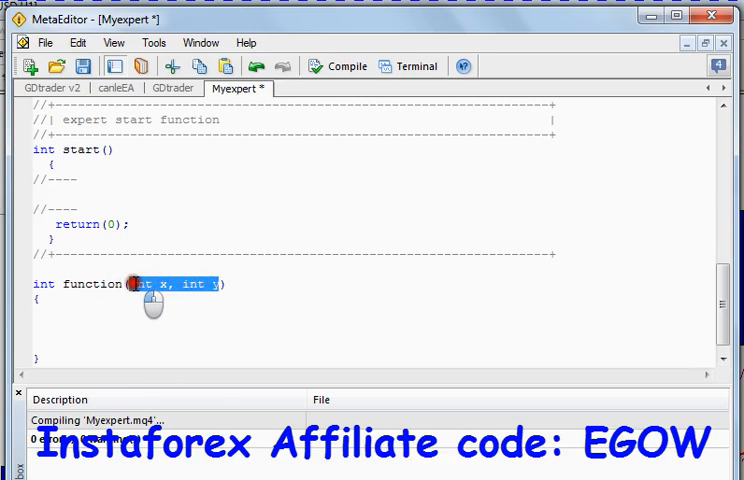
click(158, 285)
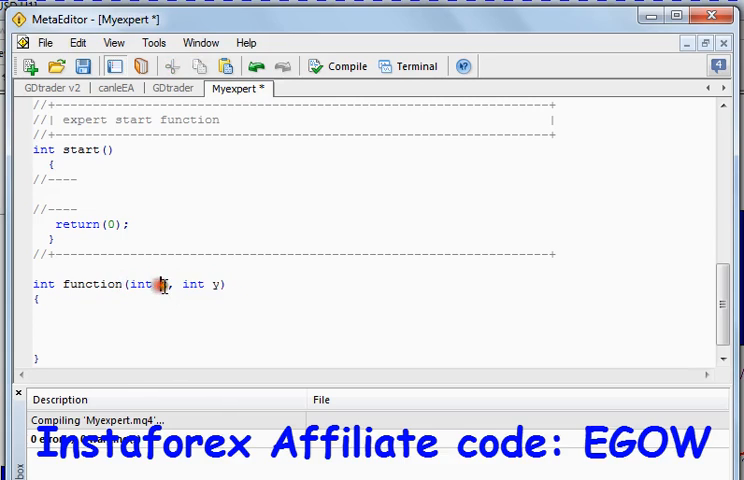
double_click(140, 284)
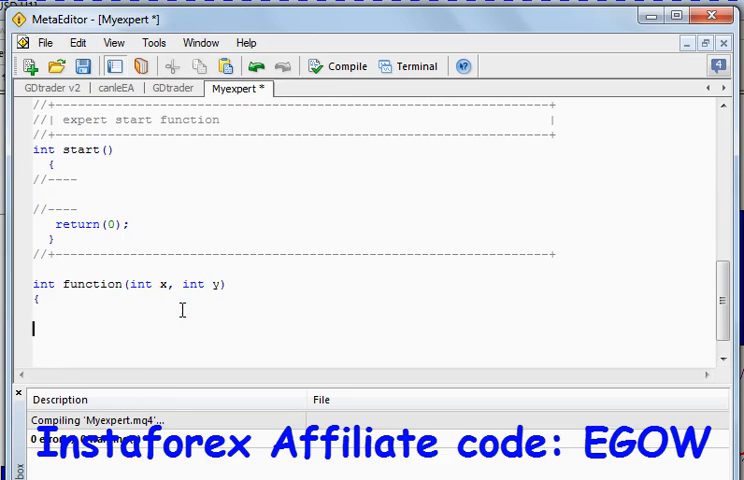
mouse_move(340, 306)
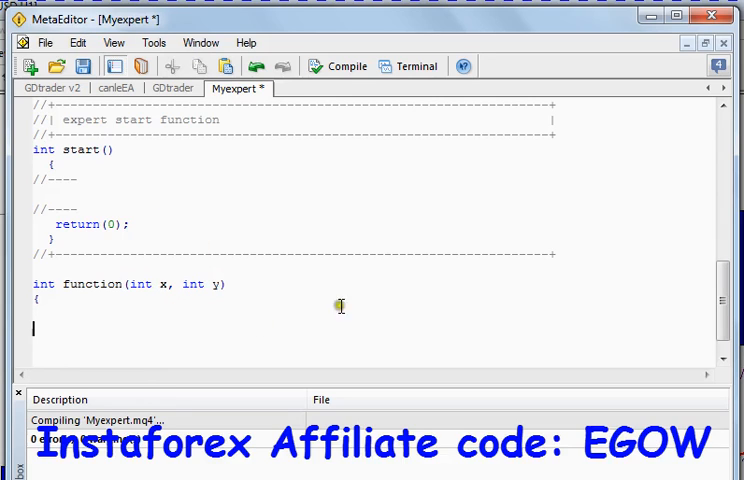
scroll(down, 3)
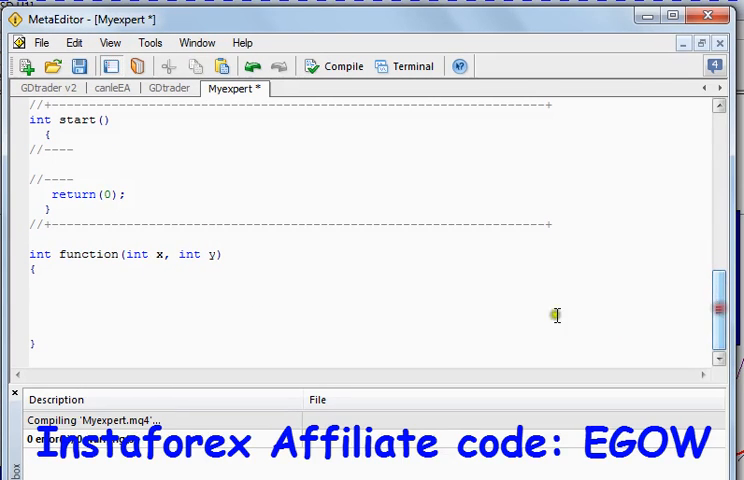
mouse_move(100, 290)
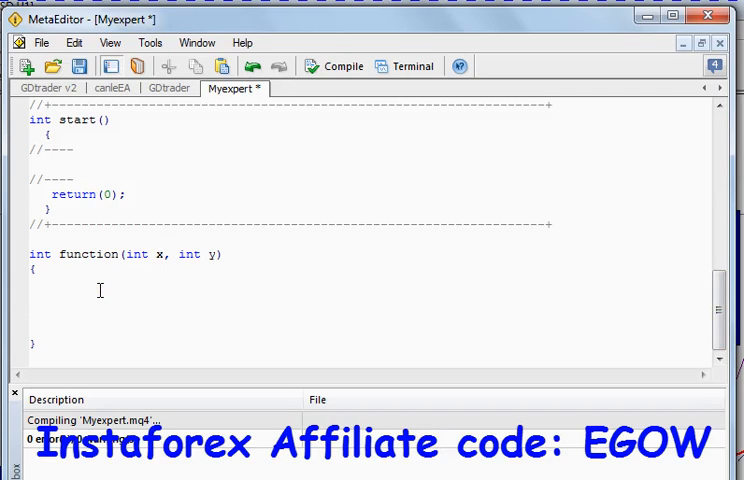
Step: Declare 'int z= 0;' inside function's body
text(x)
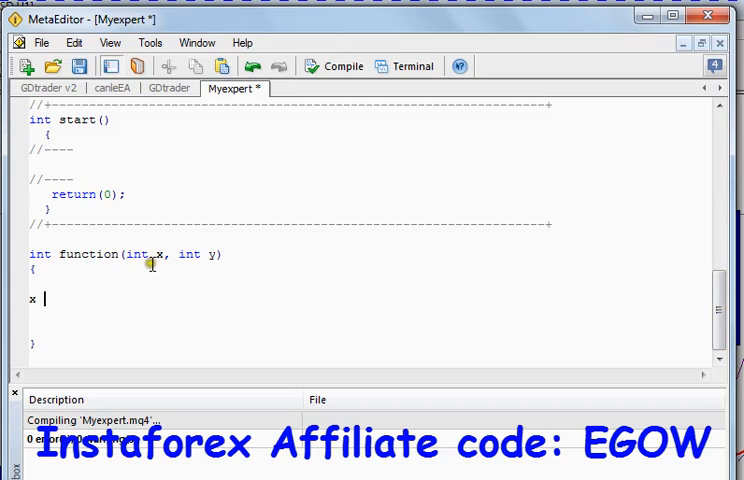
double_click(138, 254)
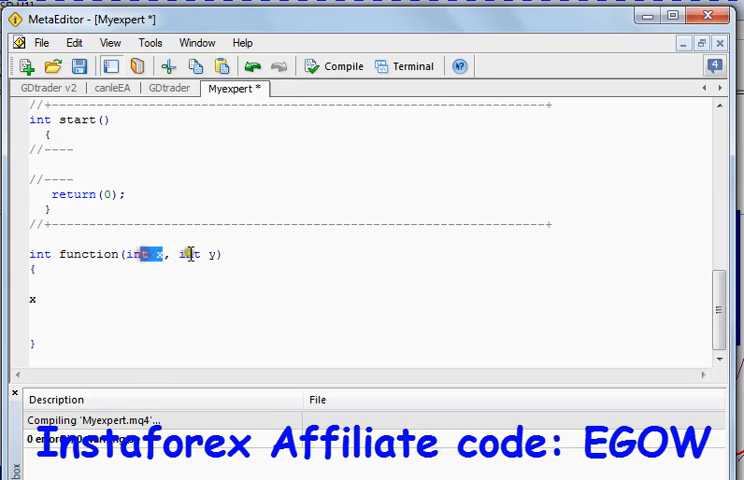
click(98, 301)
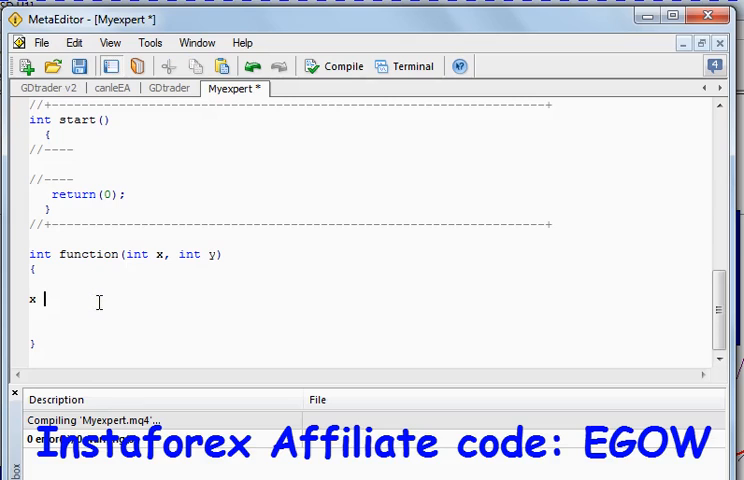
text(int)
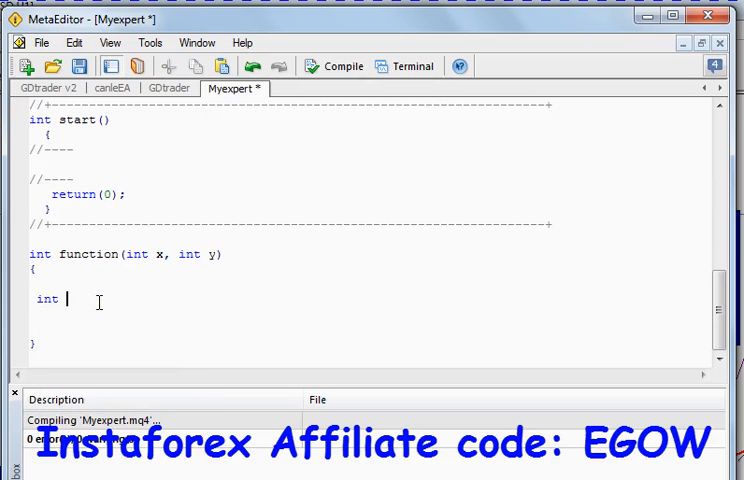
text(y =)
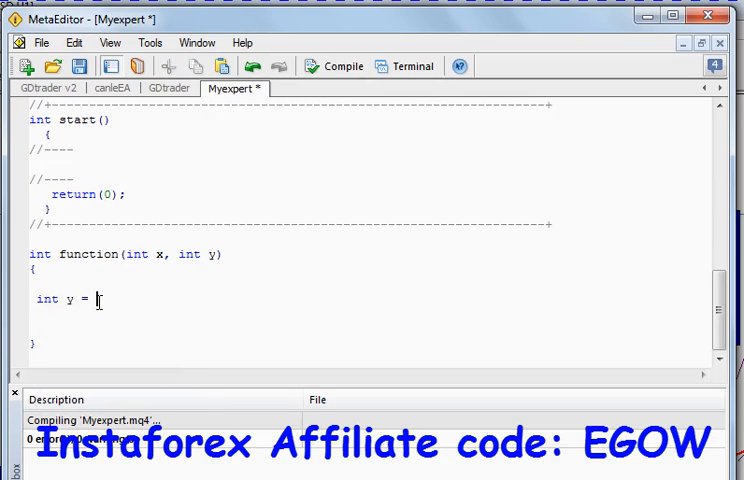
text(0)
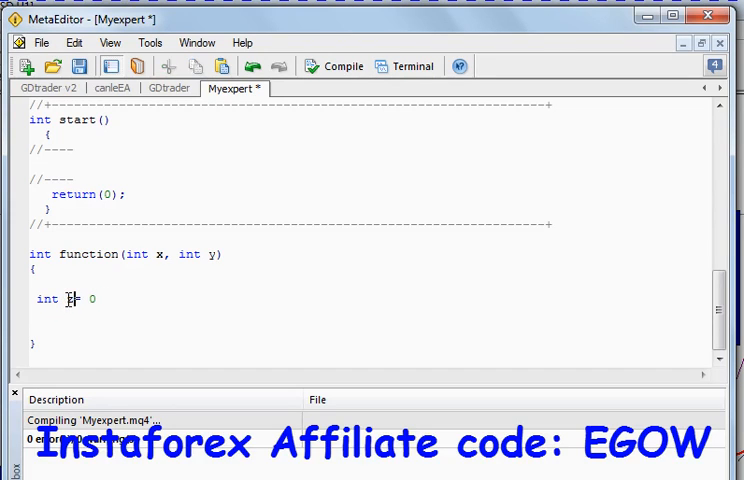
Step: Assign the sum on the next line: 'z = x +y;'
text(z=)
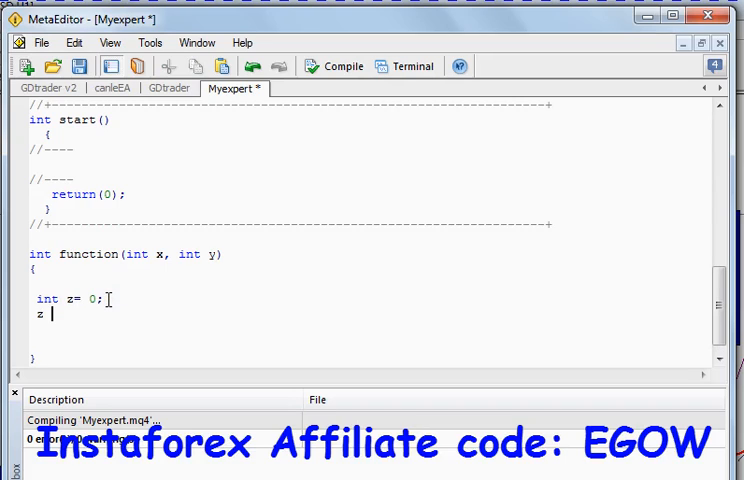
text(= x)
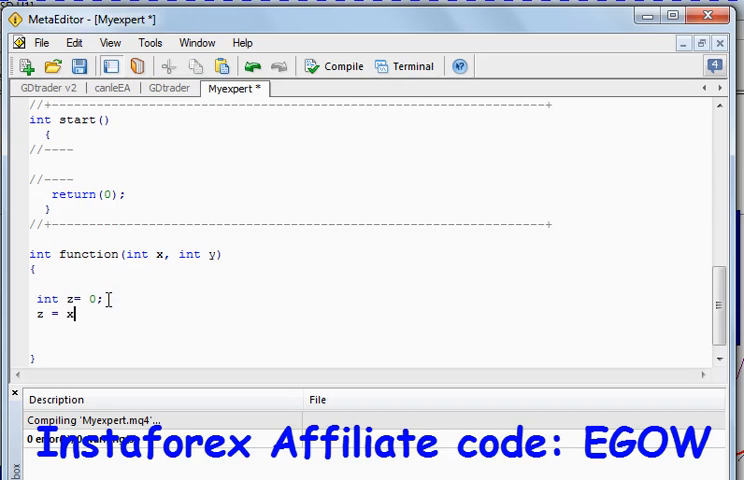
text(+y;)
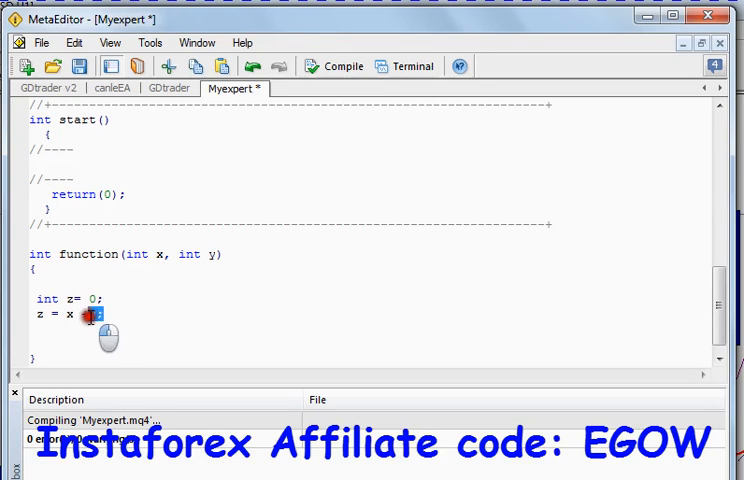
text(+y;)
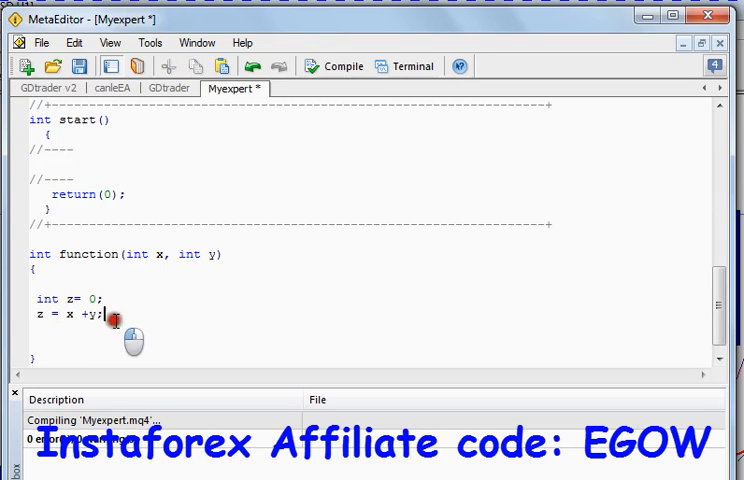
Step: Add 'return (z);' after the sum, before function's closing brace
double_click(138, 254)
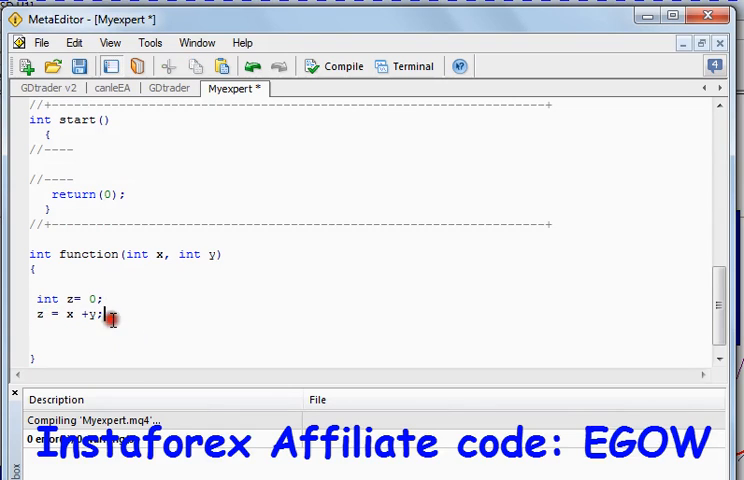
text(are)
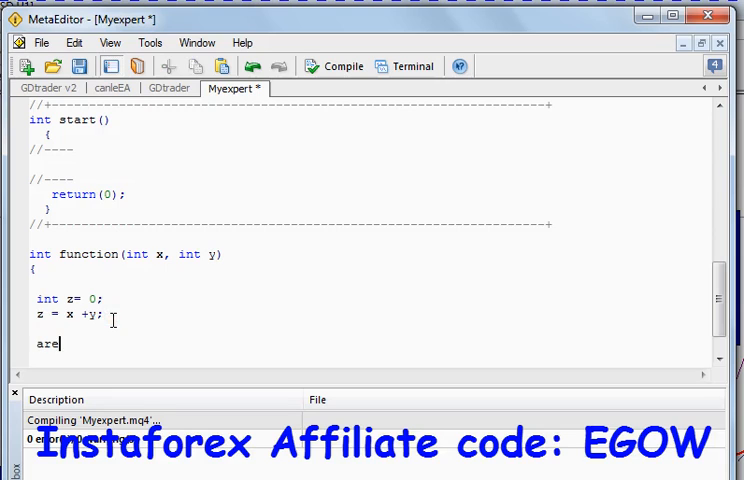
text(retun)
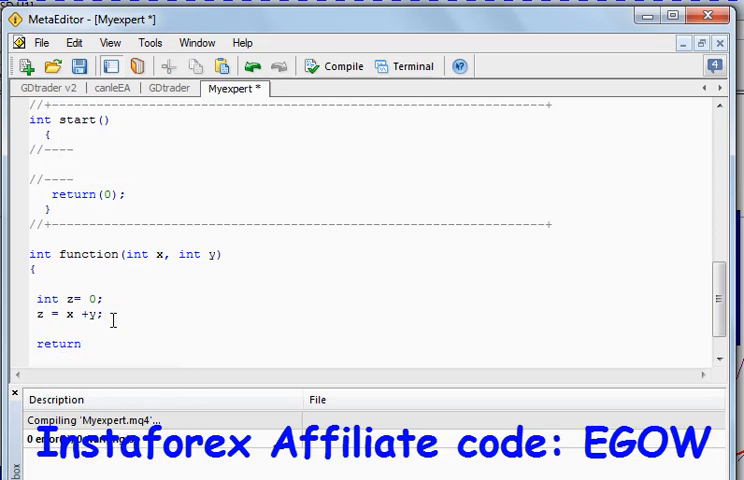
text((z))
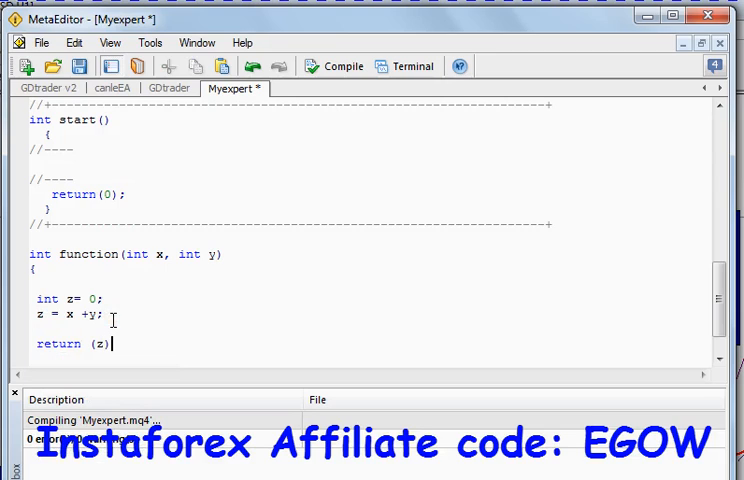
text(;)
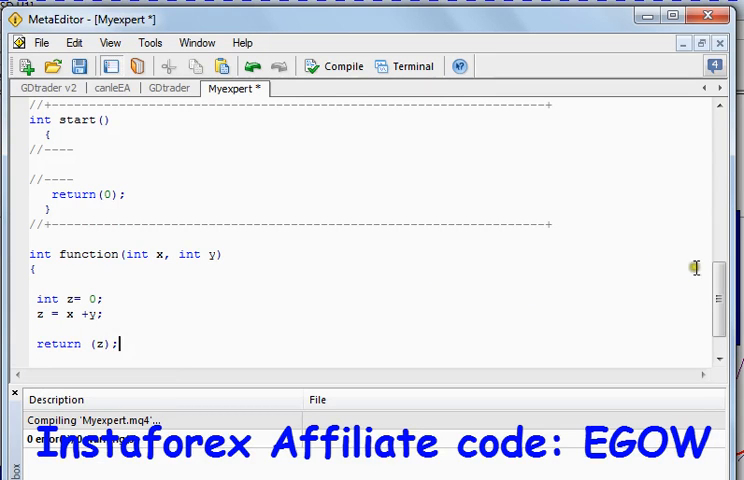
scroll(down, 3)
text(})
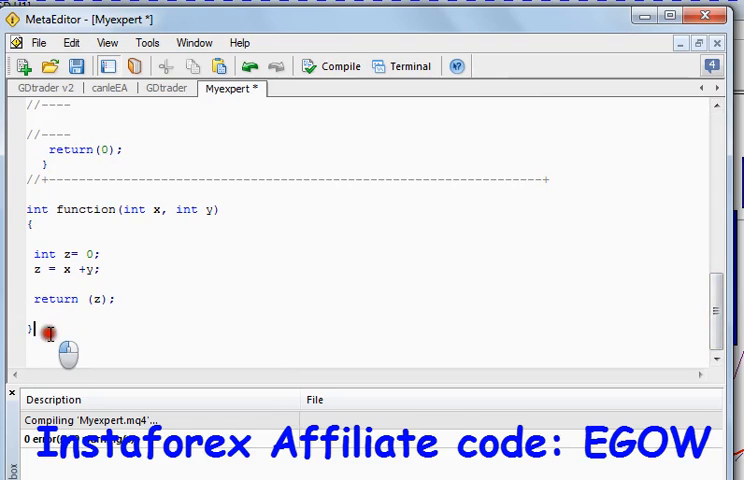
drag(48, 331, 107, 235)
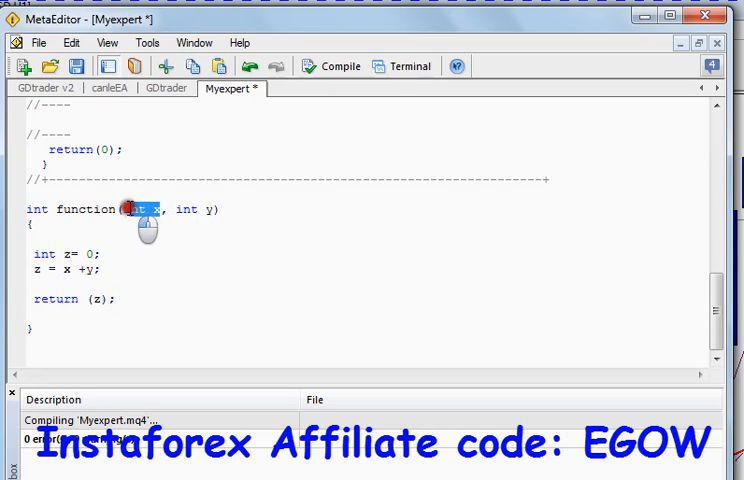
mouse_move(148, 218)
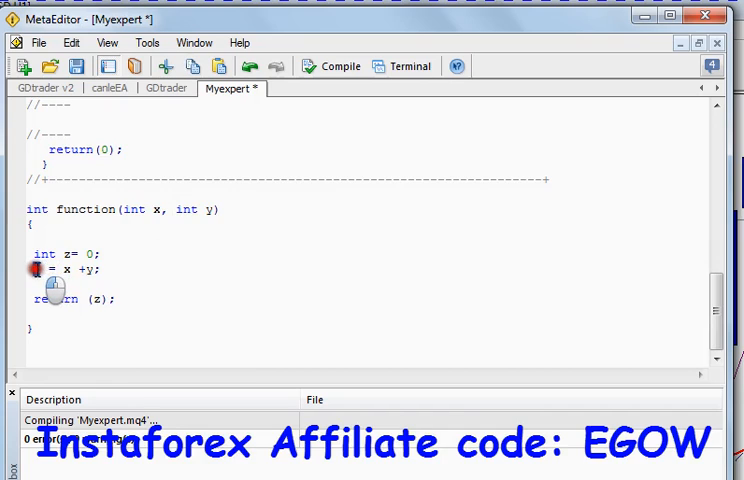
double_click(95, 299)
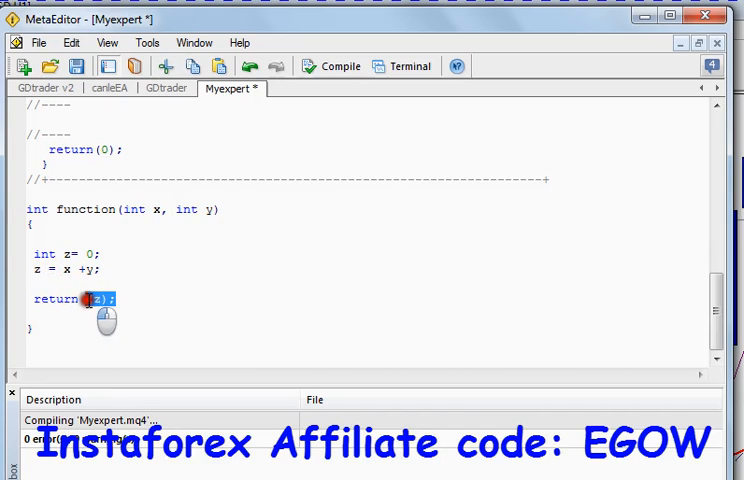
double_click(57, 299)
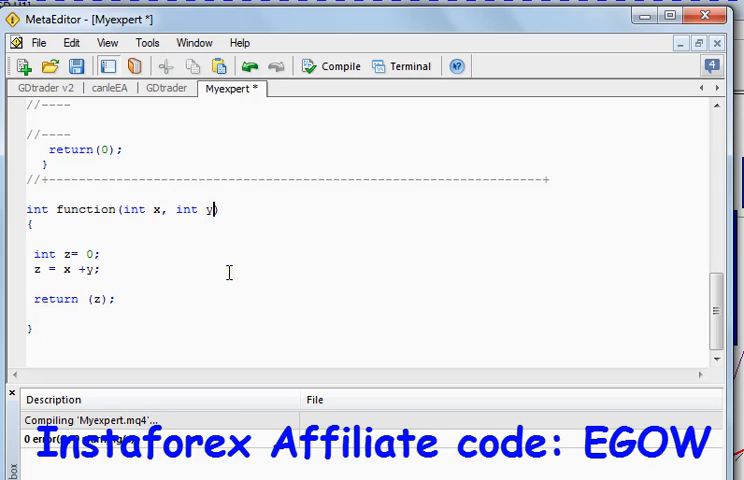
Step: Append bool x1, double x2 and string t to function's int x, int y parameters
text(, bool x,)
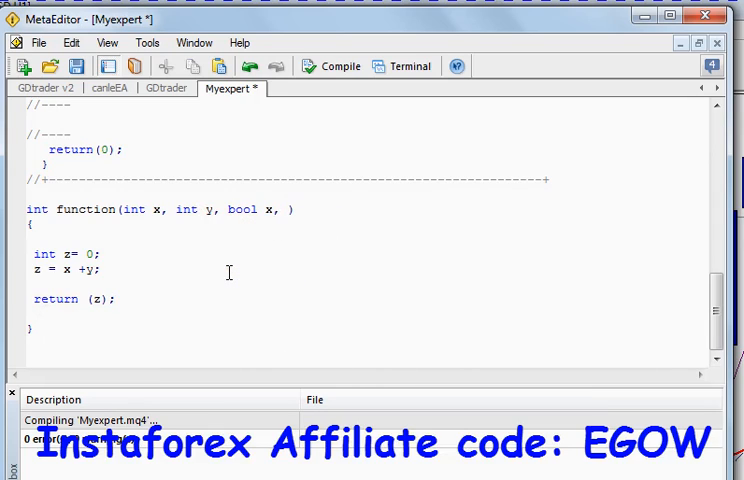
text(double x,)
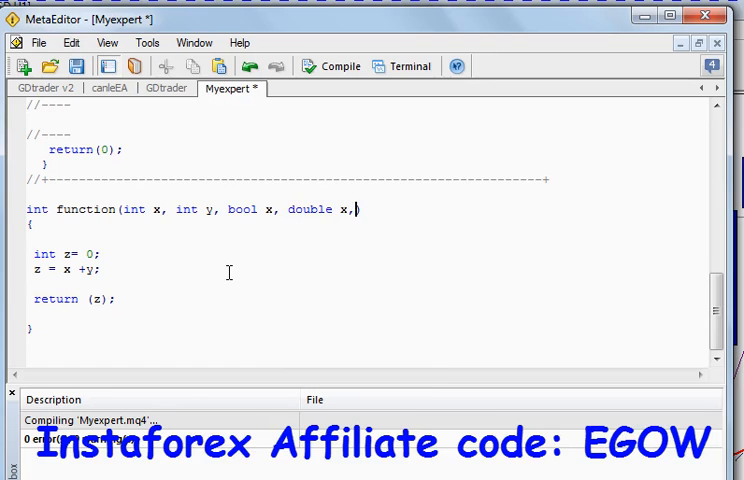
text(string,)
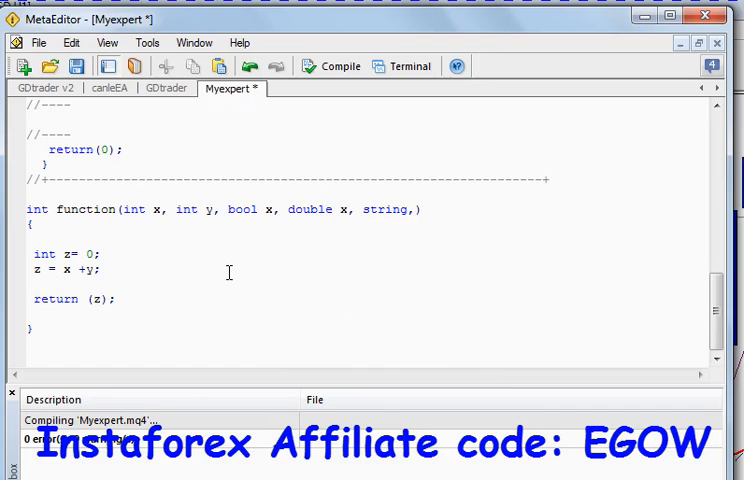
text(t)
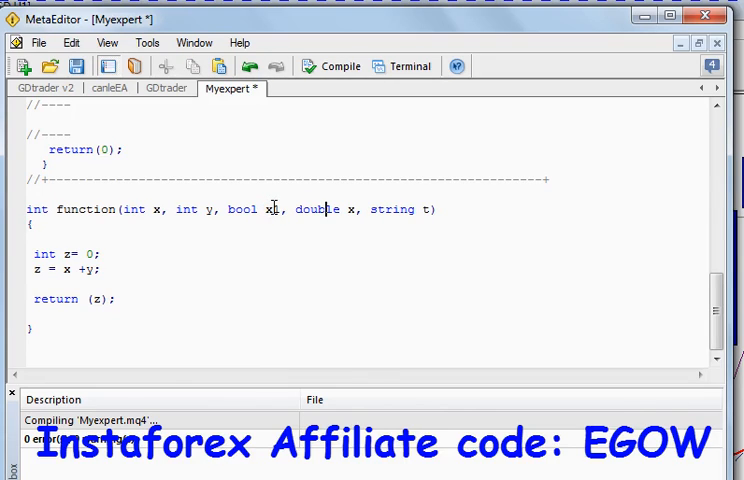
text(2)
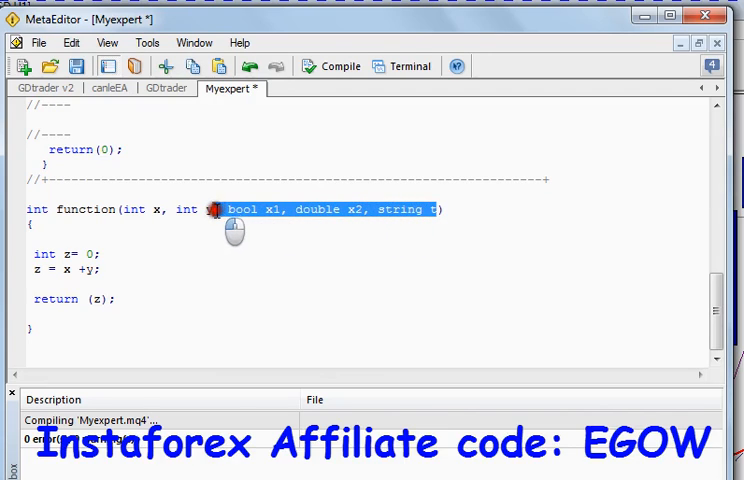
Step: Delete the added parameters and declare 'int z;' in init()
key(Delete)
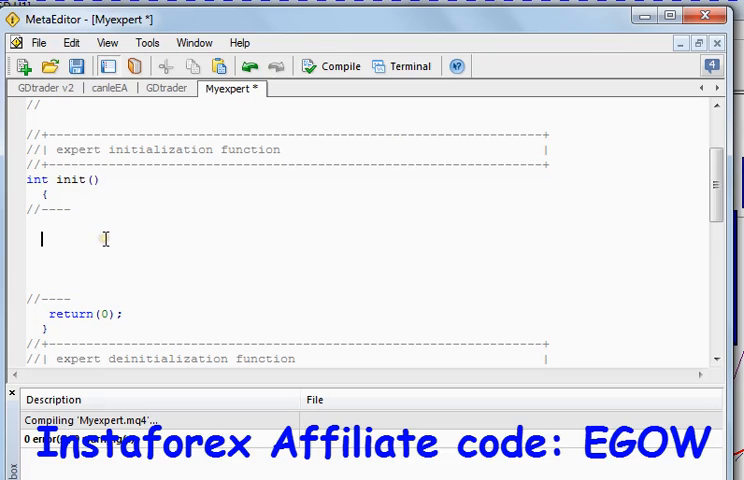
text(itn)
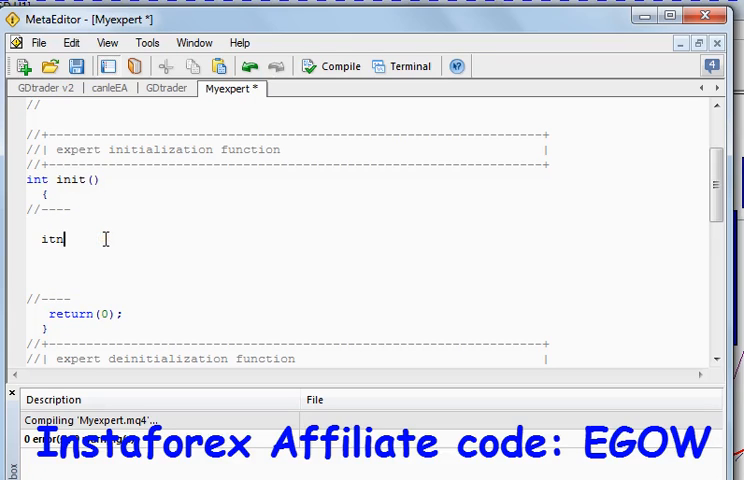
text(int)
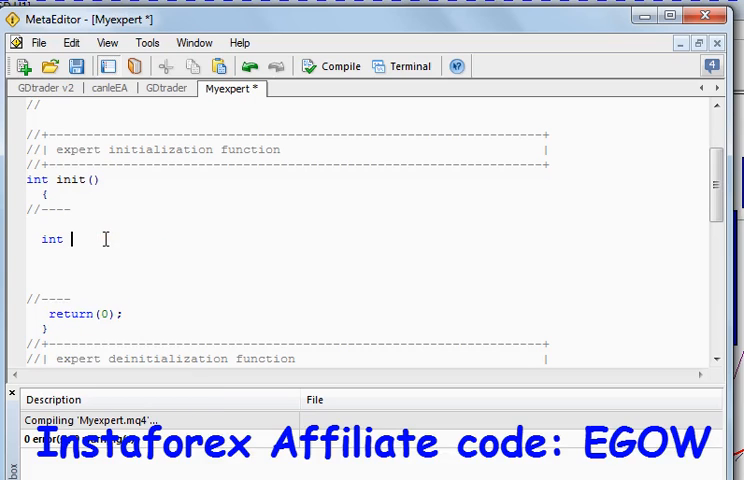
text(z)
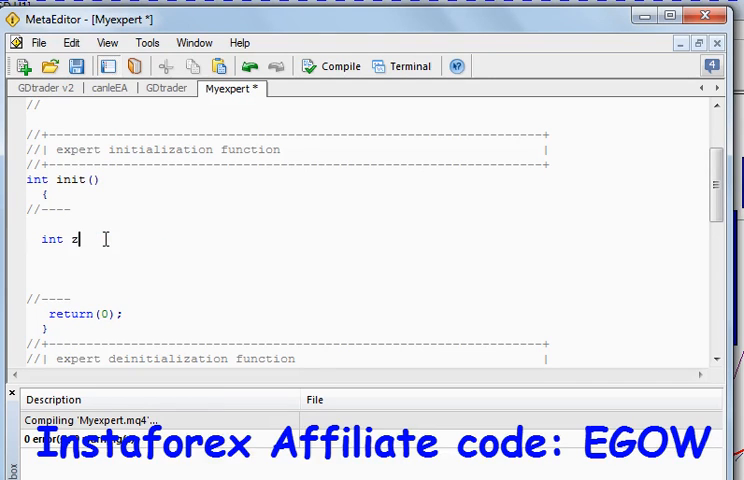
text(;)
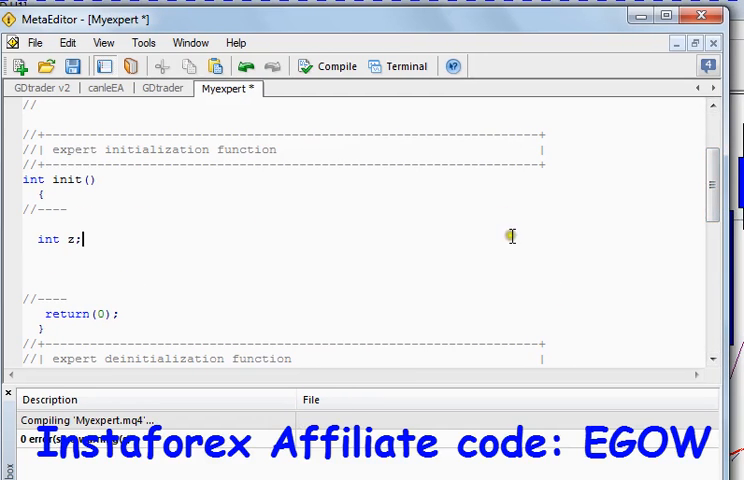
Step: Start a 'z =' assignment on the line below 'int z;' in init()
scroll(down, 3)
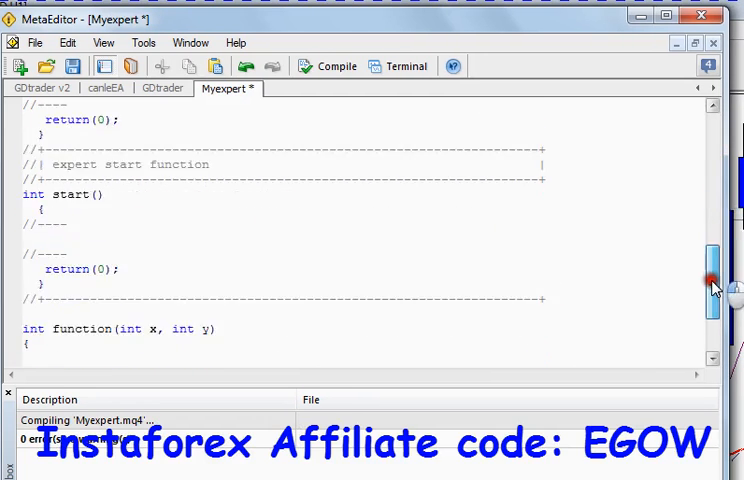
scroll(down, 3)
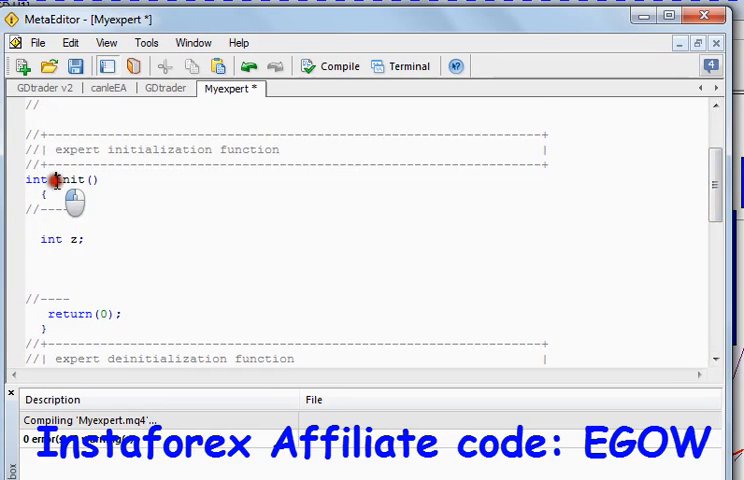
double_click(70, 179)
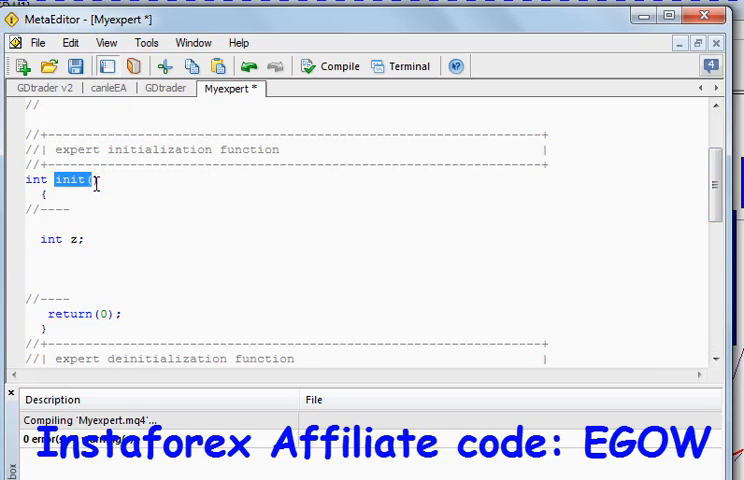
click(95, 183)
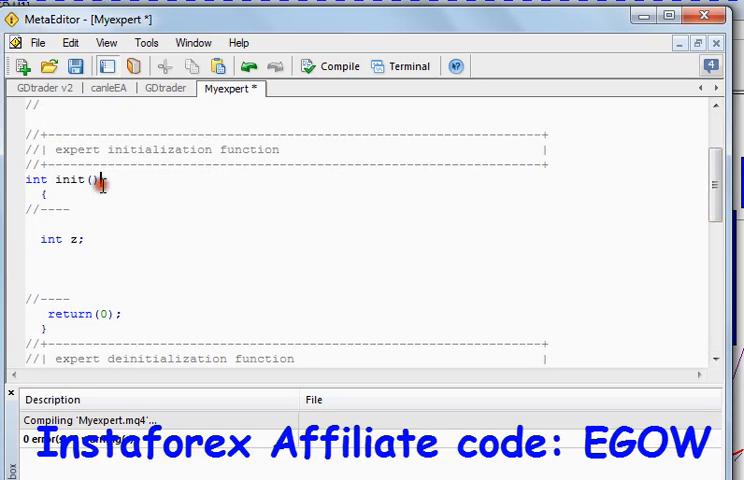
double_click(63, 240)
text(z =)
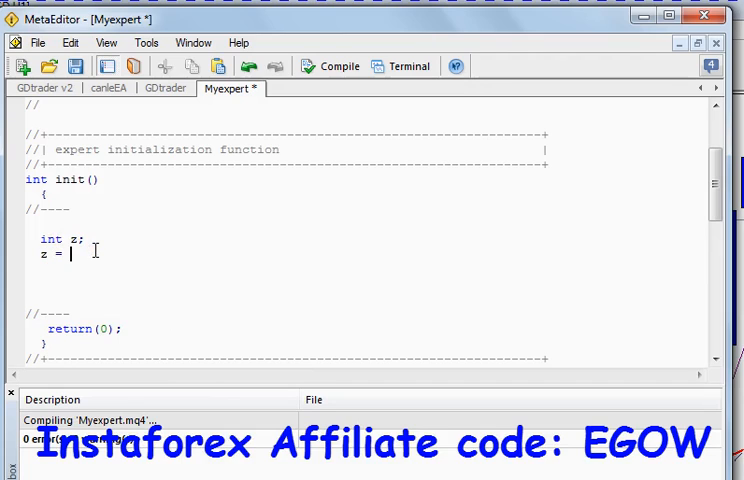
Step: Complete the assignment as 'z = function(3,4);'
text(functio)
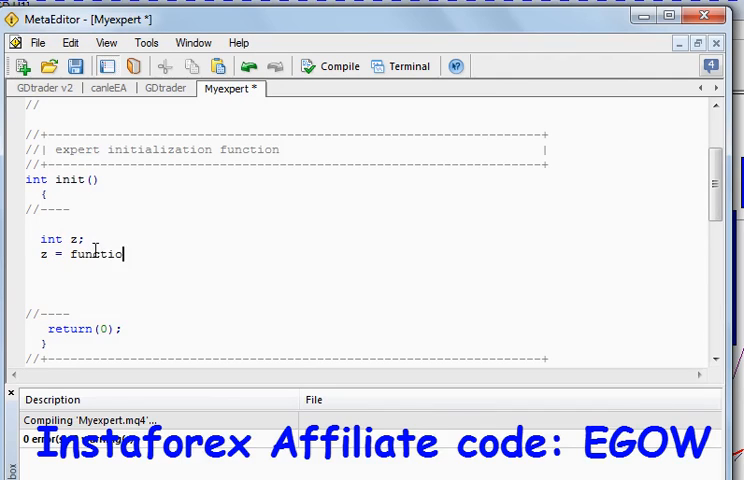
text(n())
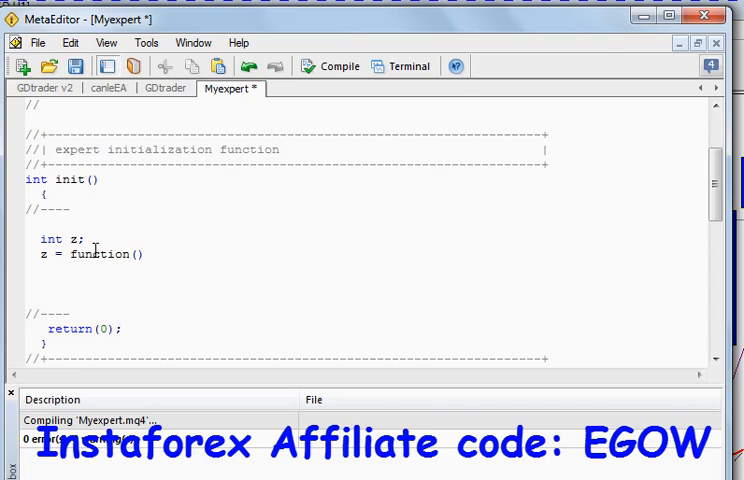
text(3,4)
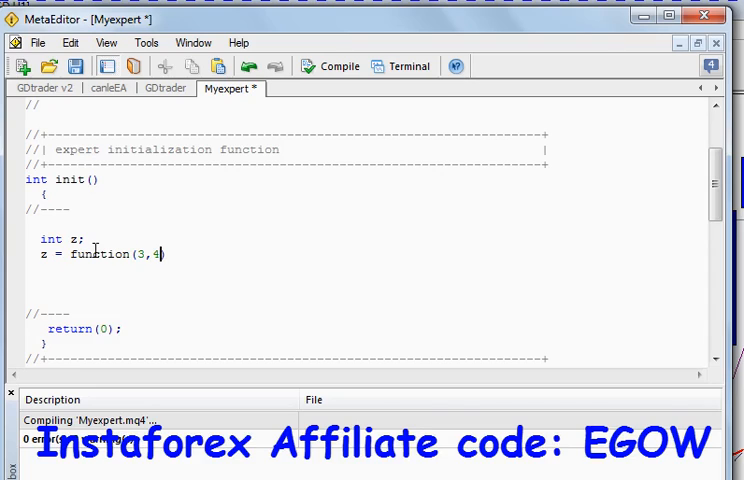
text(;)
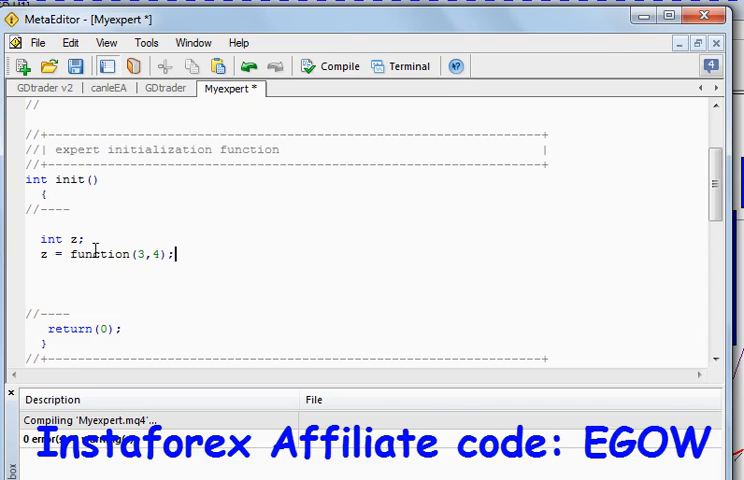
scroll(down, 3)
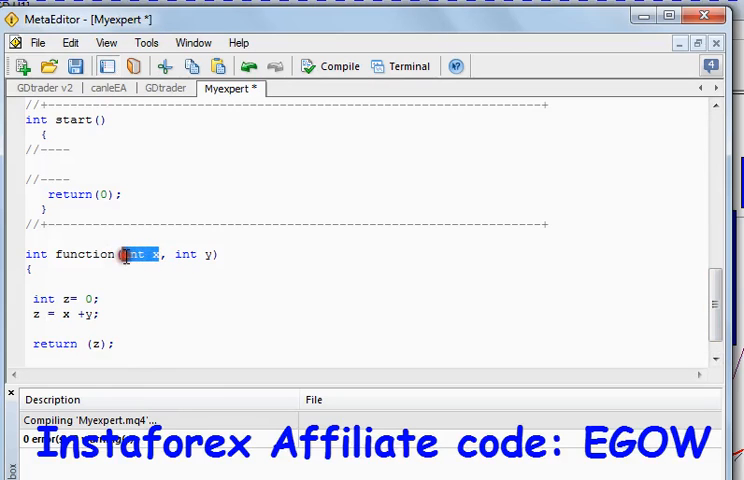
double_click(200, 254)
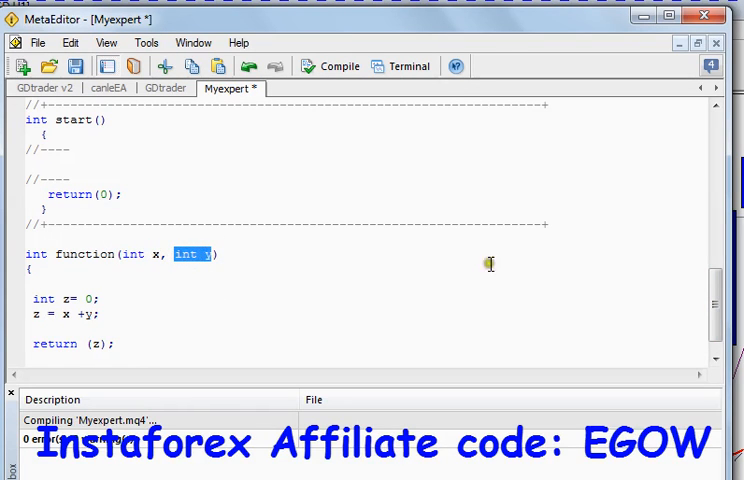
scroll(up, 3)
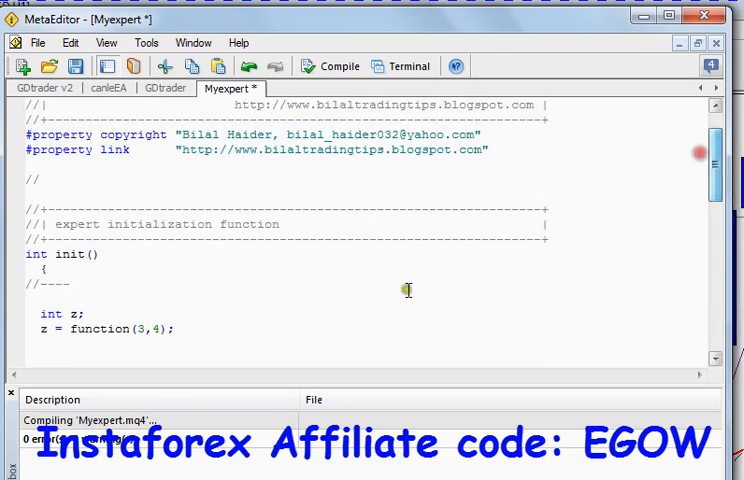
double_click(150, 328)
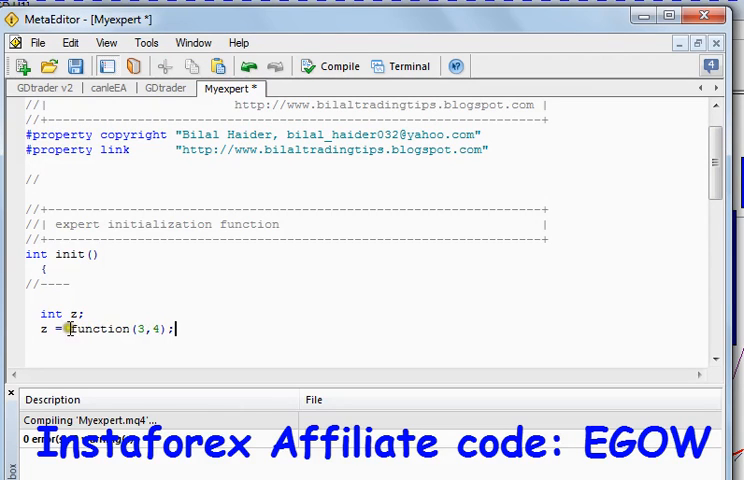
double_click(100, 328)
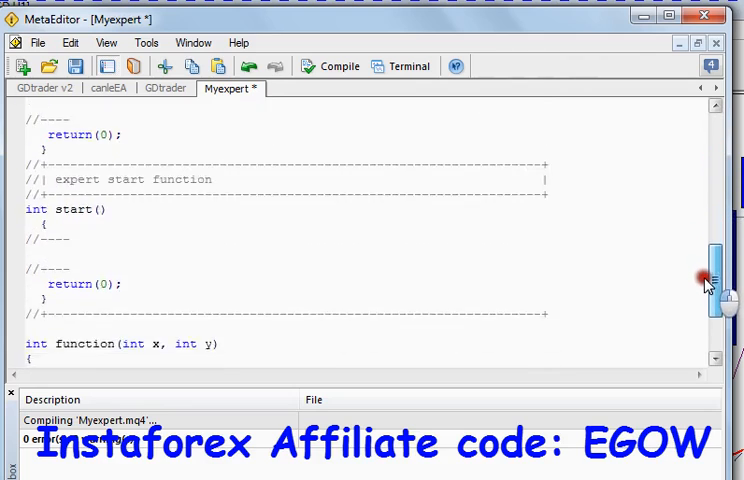
scroll(down, 3)
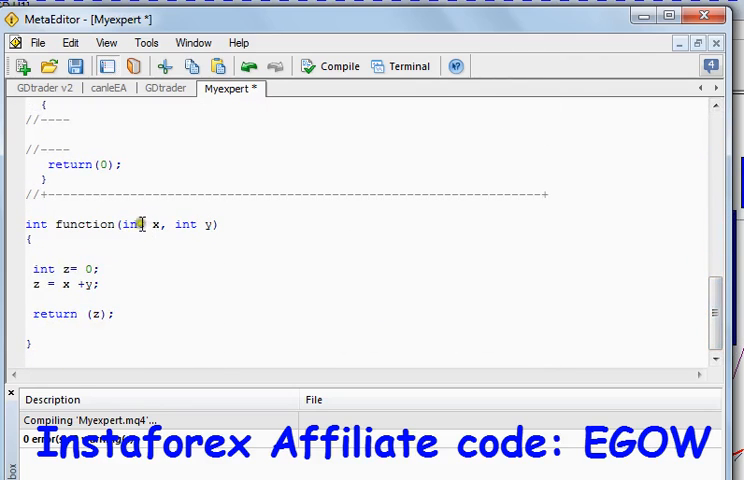
double_click(188, 224)
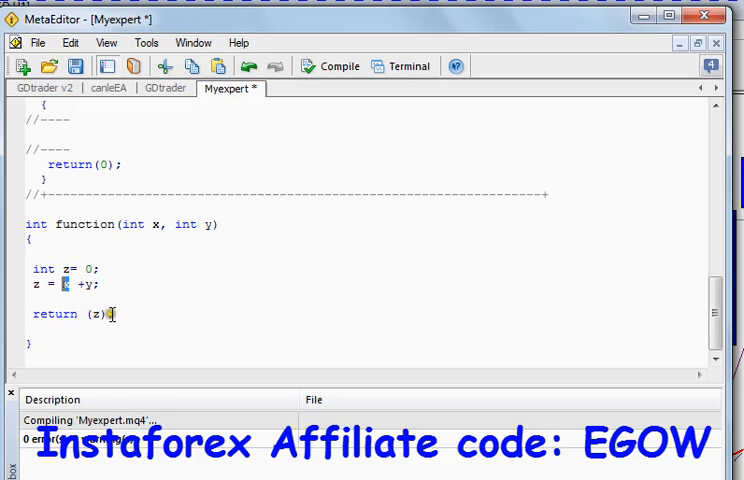
double_click(55, 314)
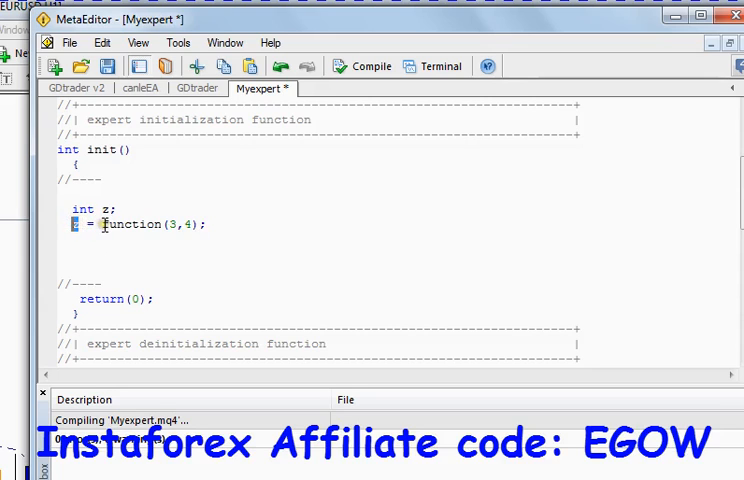
drag(104, 223, 203, 223)
text(a)
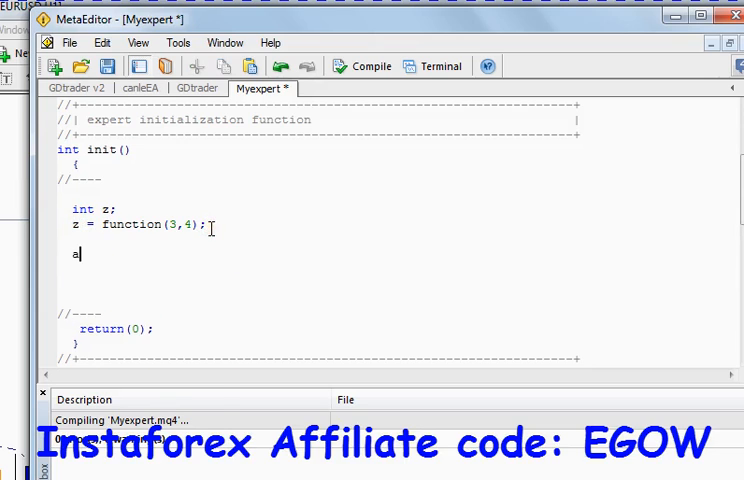
Step: Add 'Alert(z);' below the function call in init()
text(lert())
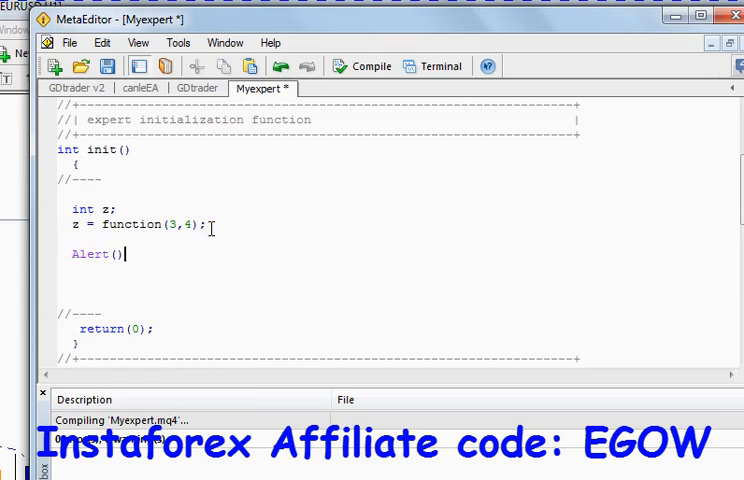
key(Backspace)
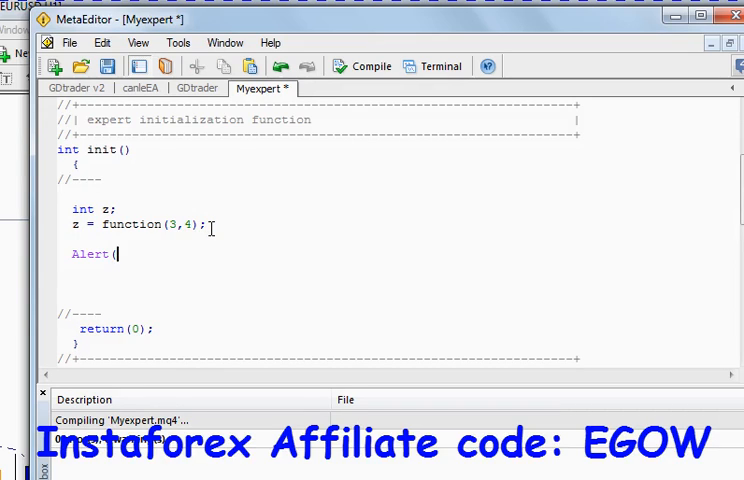
text(z);)
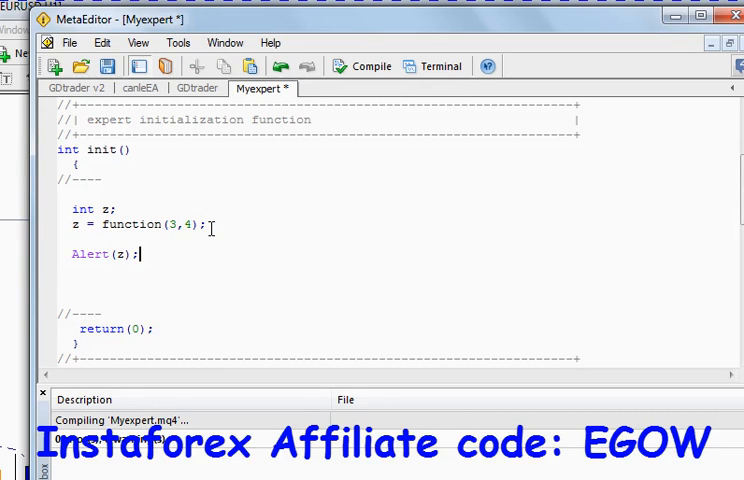
Step: Compile Myexpert and dismiss the alert showing 7
click(361, 66)
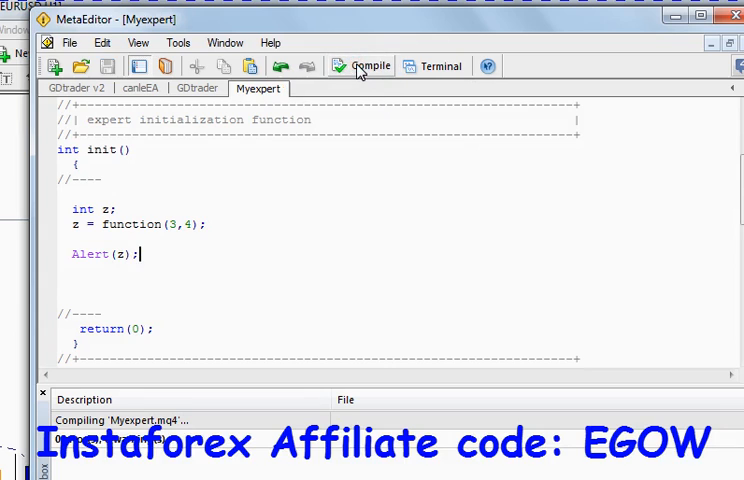
click(368, 65)
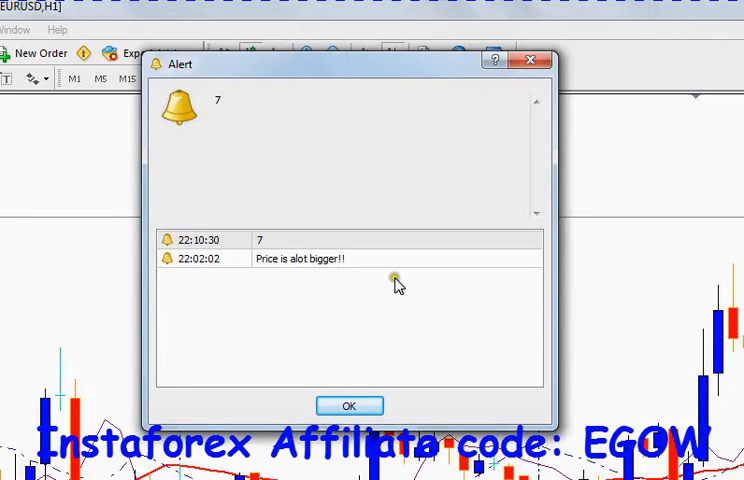
click(347, 239)
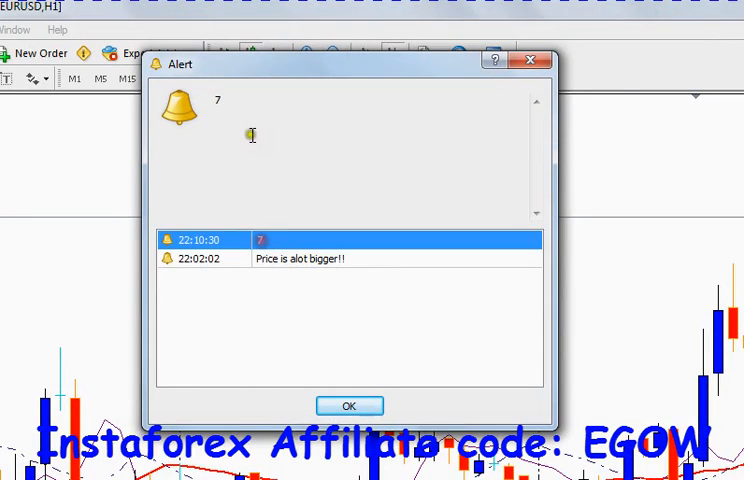
click(349, 406)
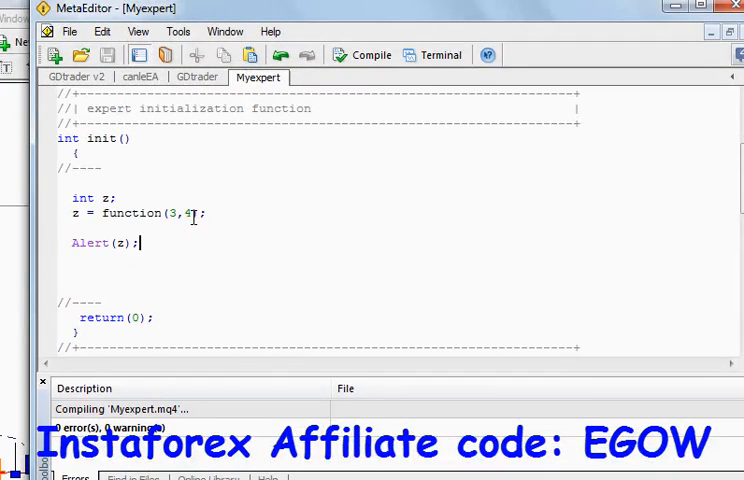
Step: Retype the 3,4 arguments of function(3,4) and add a blank line before Alert(z)
double_click(180, 213)
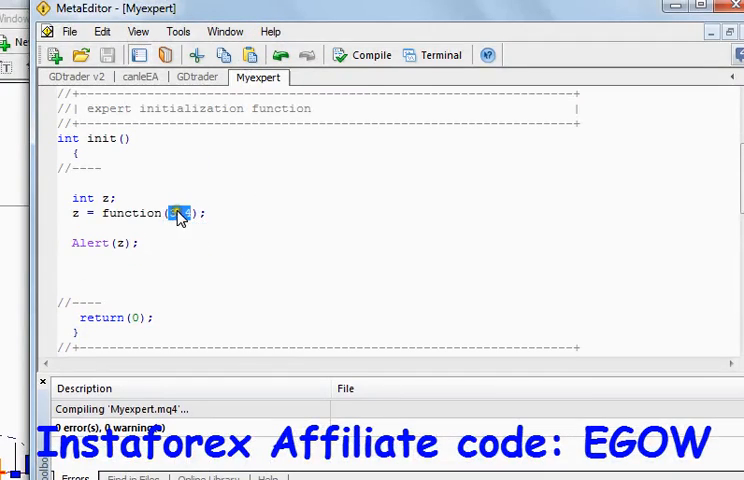
text(3,4)
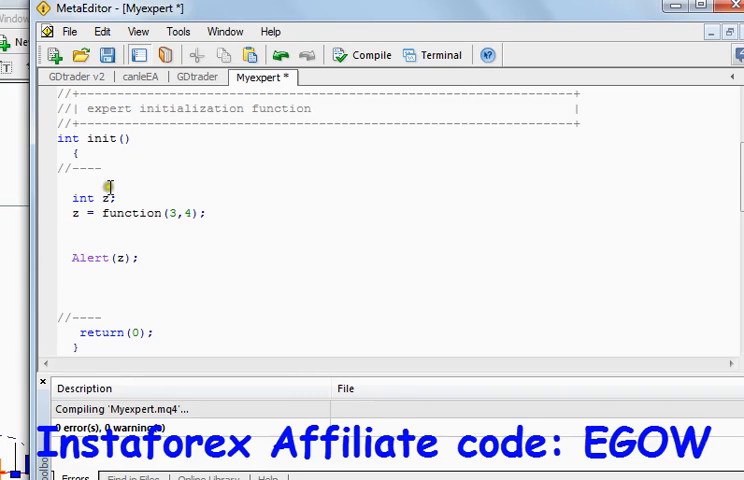
Step: Extend the declaration to 'int z, t, y;' and add 'y = function(23,45);'
click(75, 213)
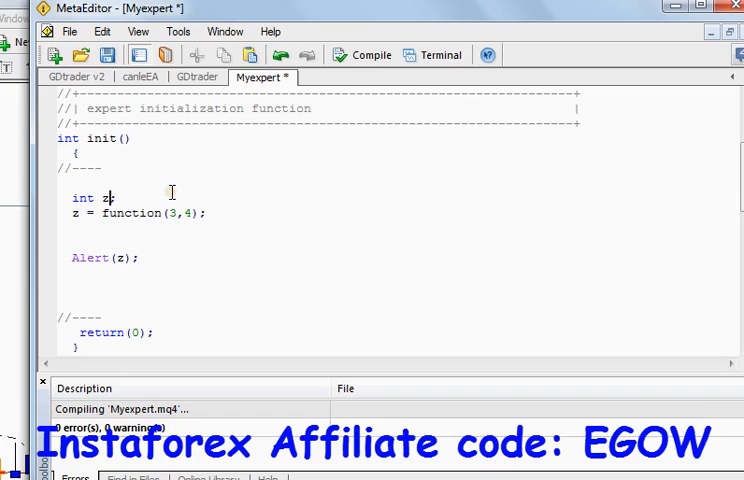
text(, t)
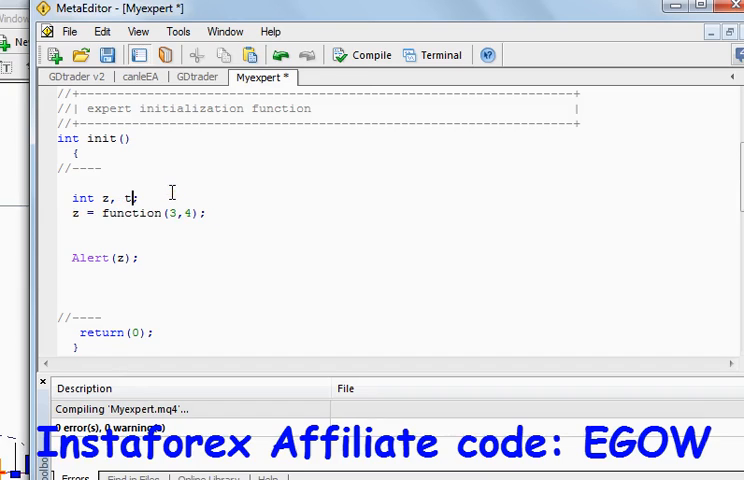
text(, y;)
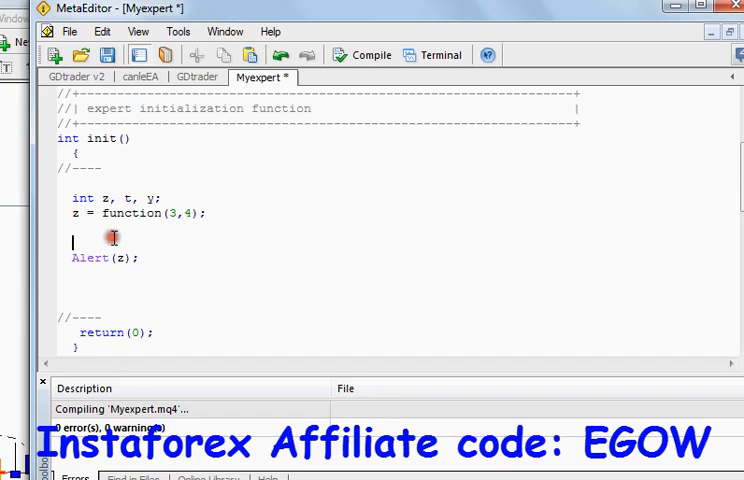
text(y =)
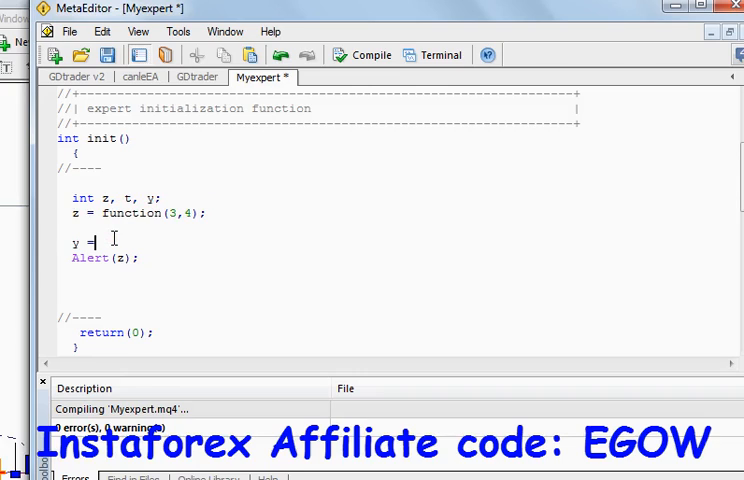
text(function)
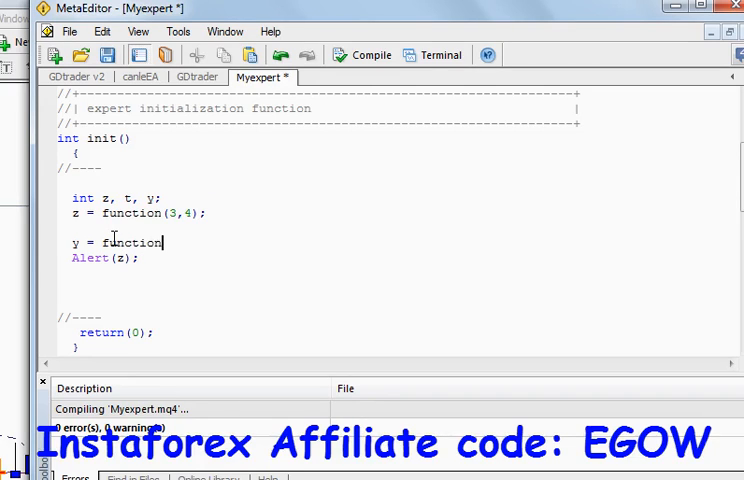
text((2)
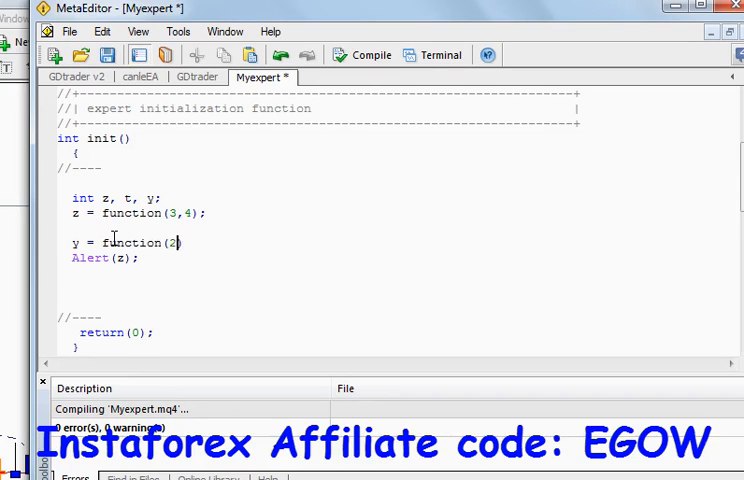
text(3,45);)
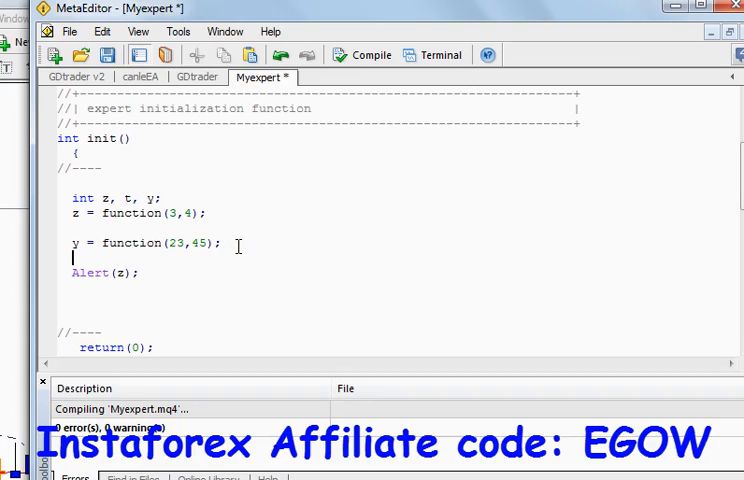
Step: Add the line 't = function(56, 23);' below the y assignment
text(t =)
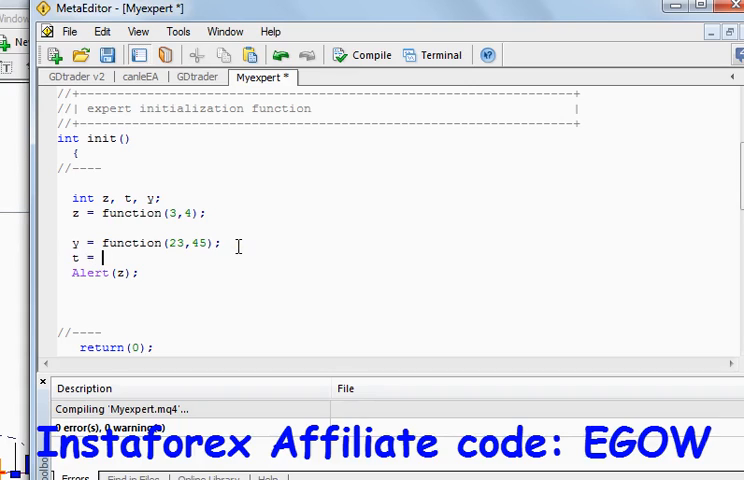
text(functi)
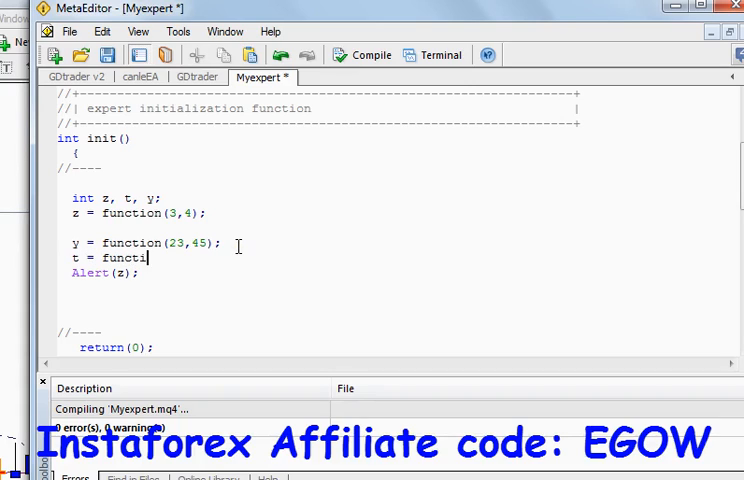
text(on())
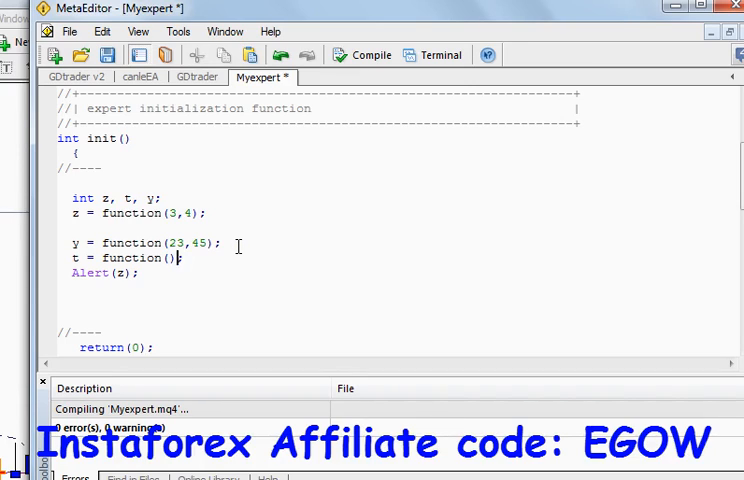
text(5)
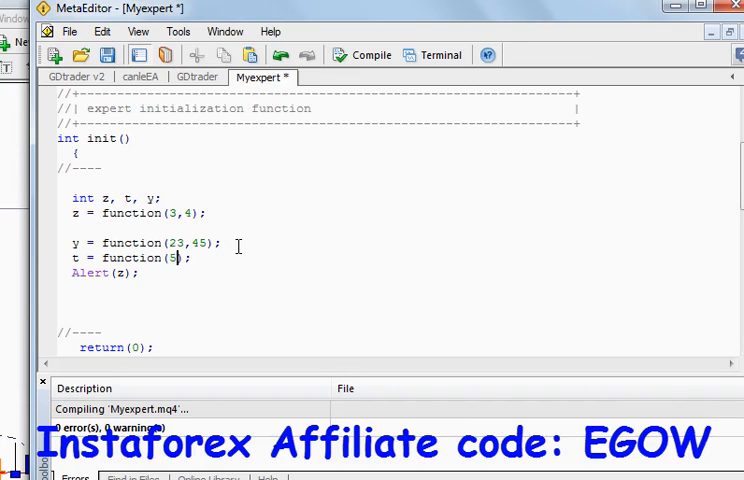
text(6,)
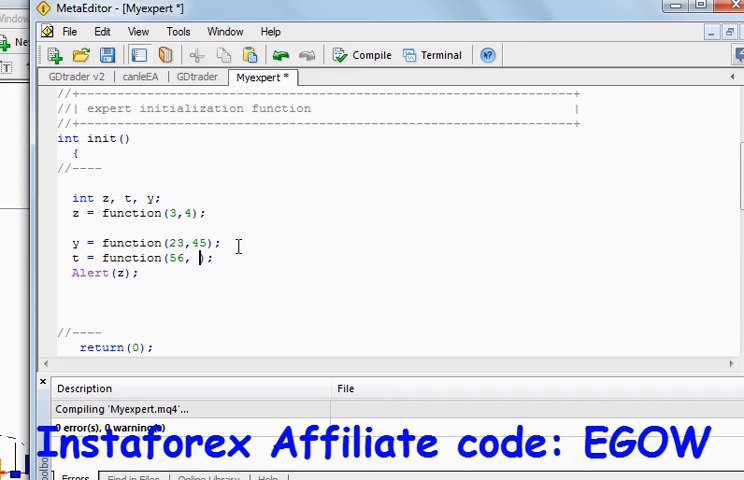
text(23)
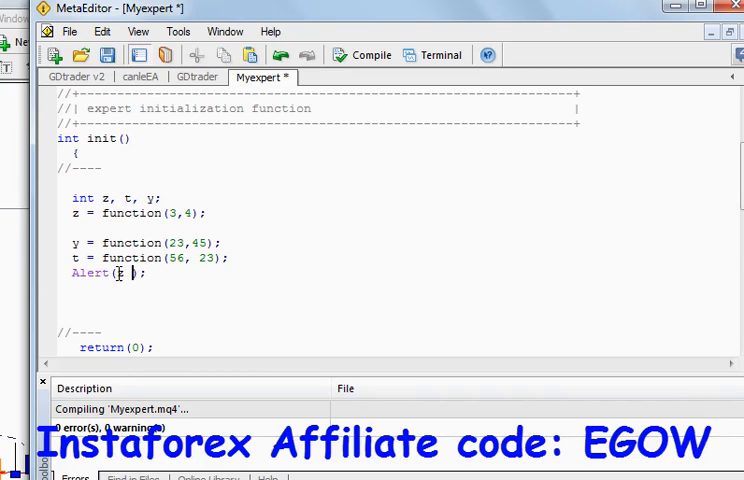
Step: Change the alert to Alert(z + " " + y + " " + t);
text(+ "")
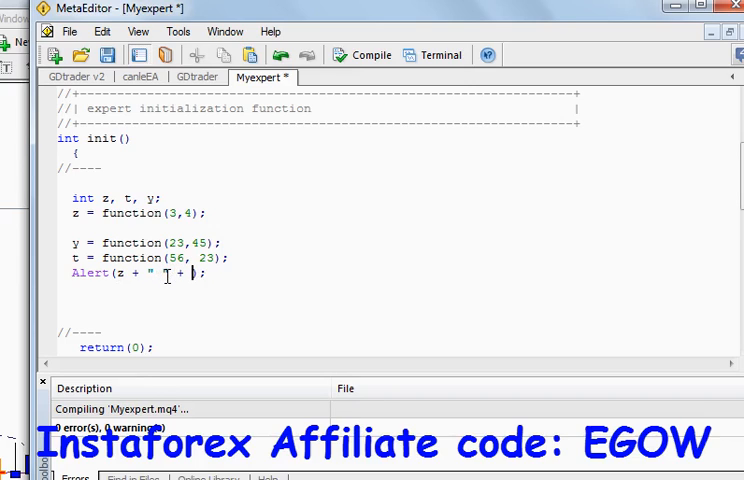
text("")
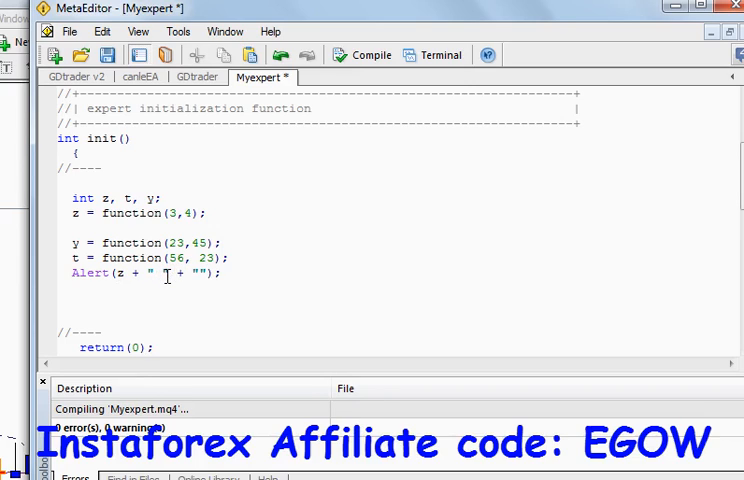
text(y)
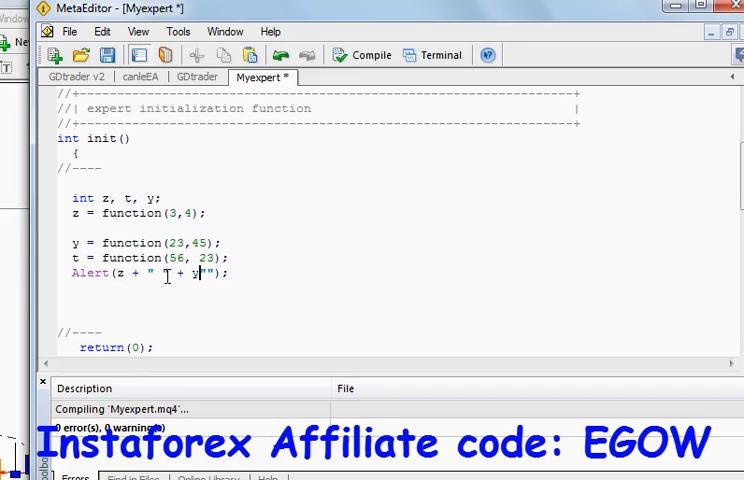
text(+)
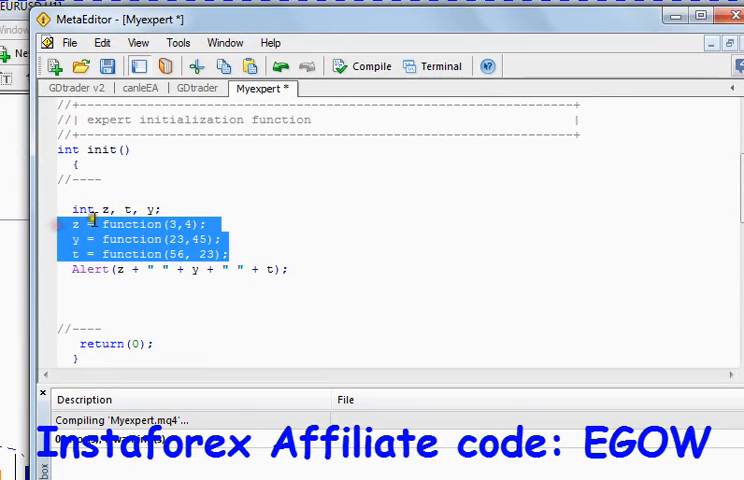
Step: Insert blank lines above and below the three assignment lines, then scroll to the top
click(230, 246)
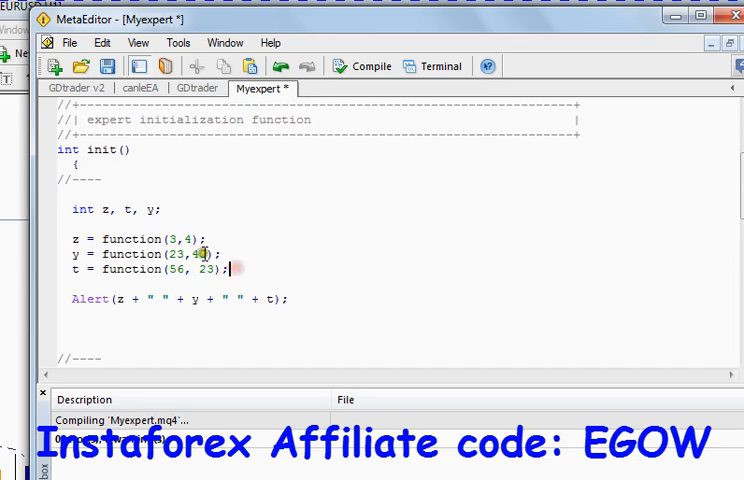
double_click(130, 239)
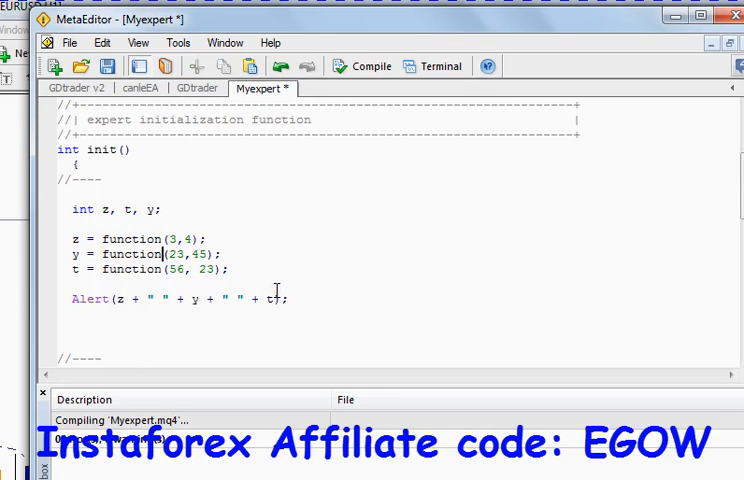
click(228, 269)
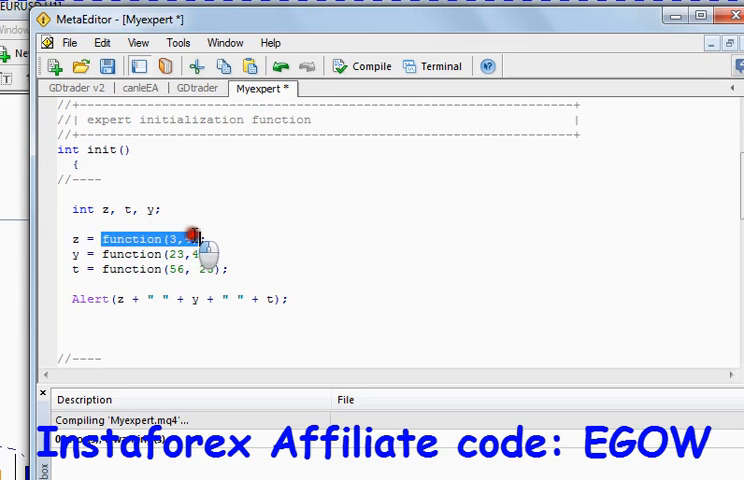
mouse_move(201, 211)
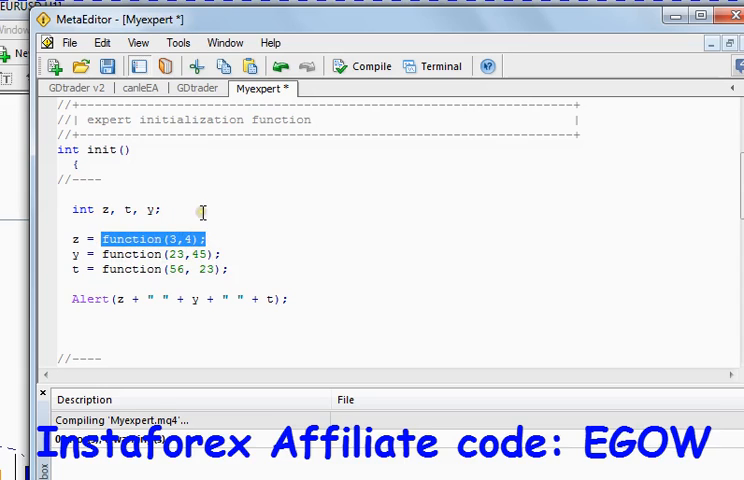
mouse_move(213, 220)
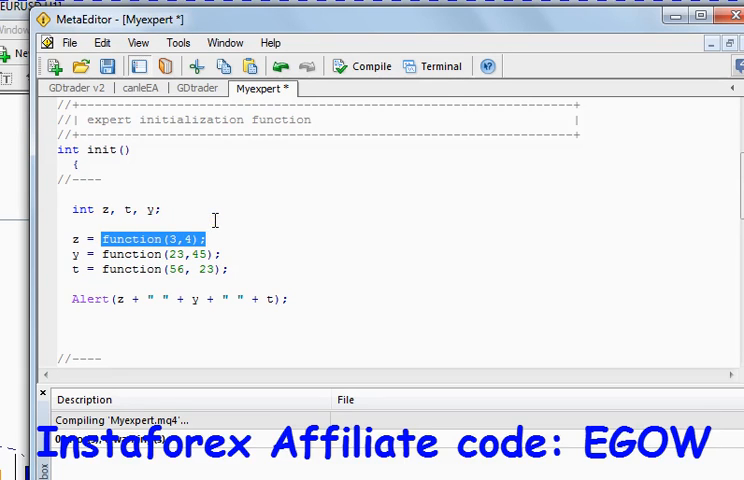
mouse_move(322, 254)
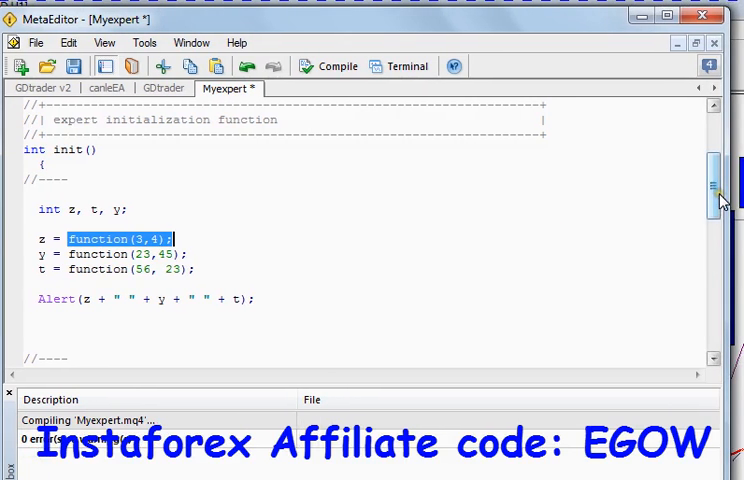
scroll(up, 3)
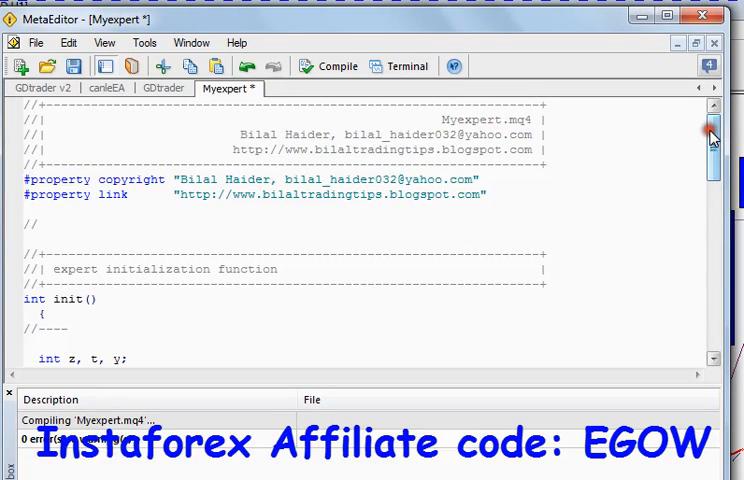